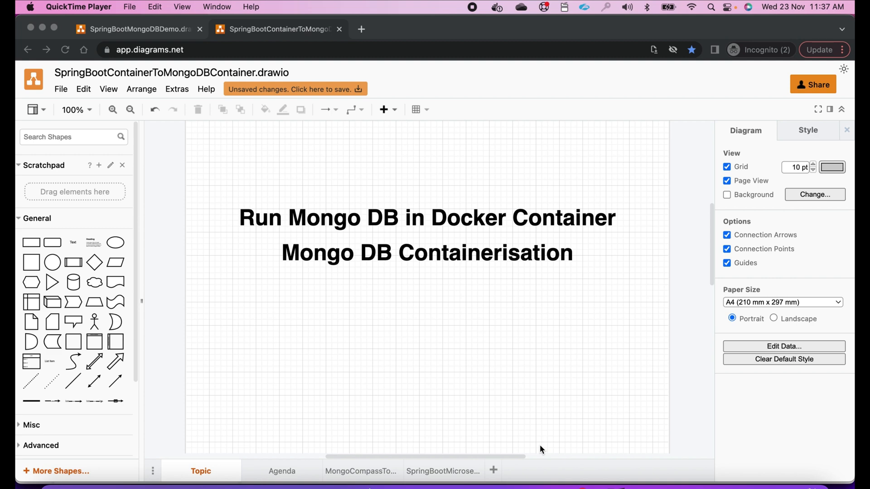
# Scroll the mongo Tags list on Docker Hub down to the 6.0.3 tag and its pull command
pyautogui.click(281, 471)
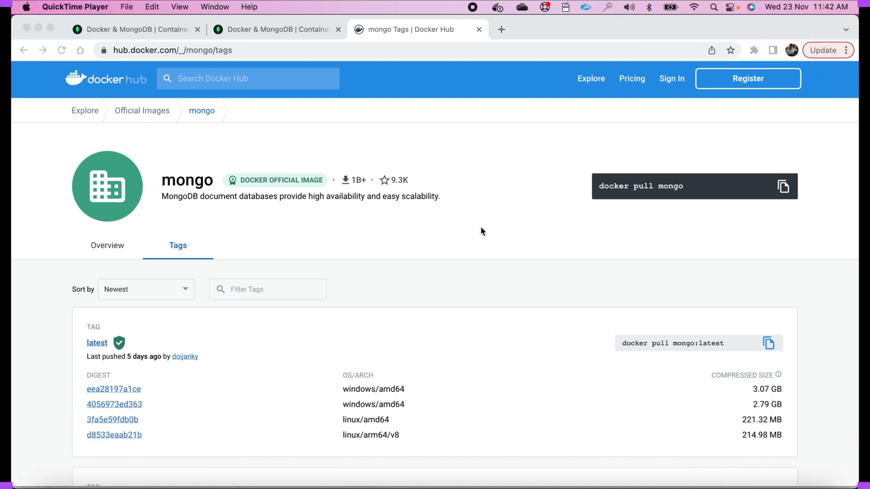
pyautogui.moveTo(115, 105)
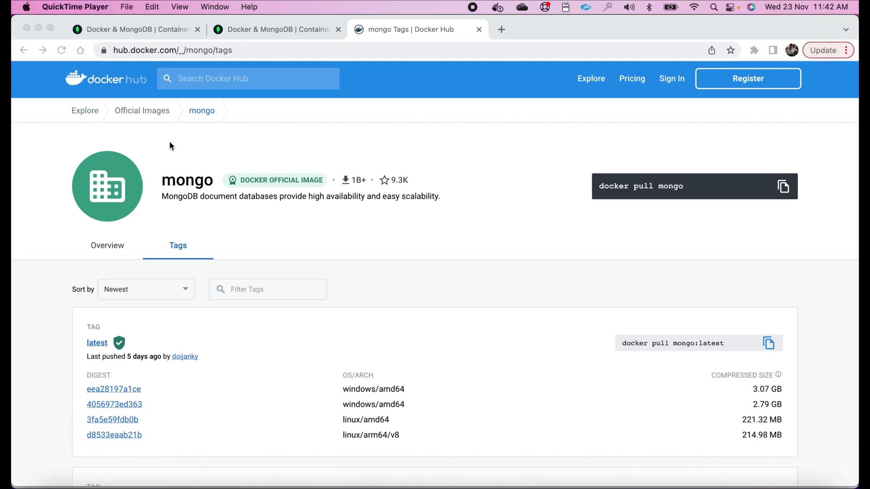
pyautogui.moveTo(277, 105)
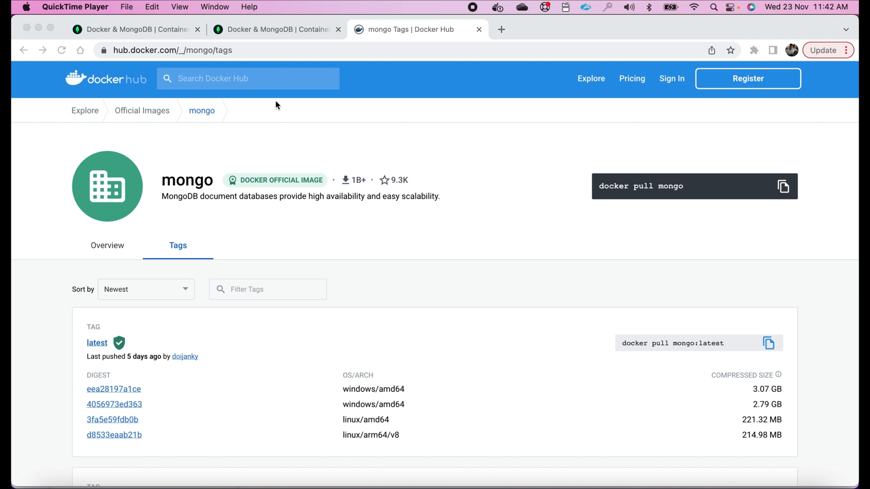
pyautogui.moveTo(125, 95)
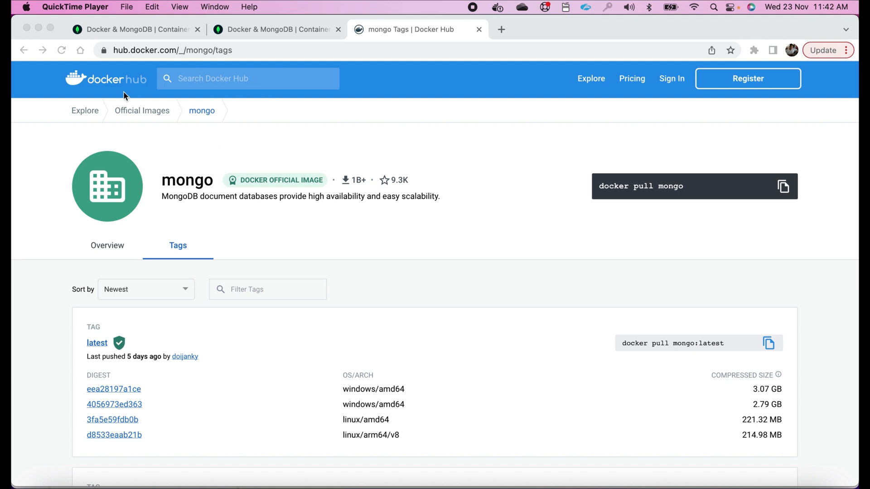
pyautogui.moveTo(256, 184)
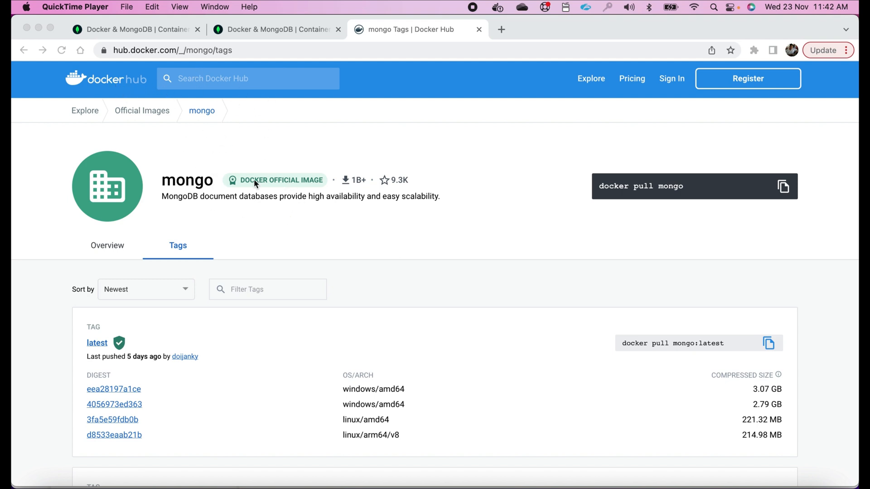
pyautogui.moveTo(403, 235)
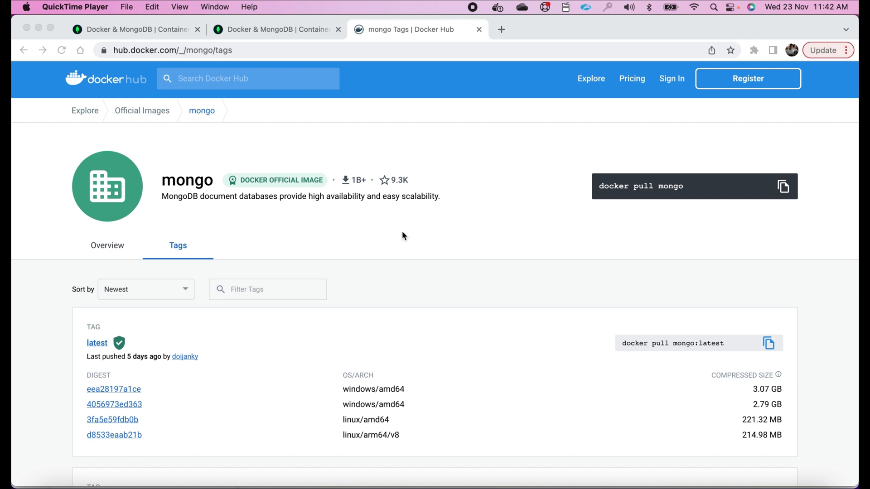
pyautogui.scroll(-3)
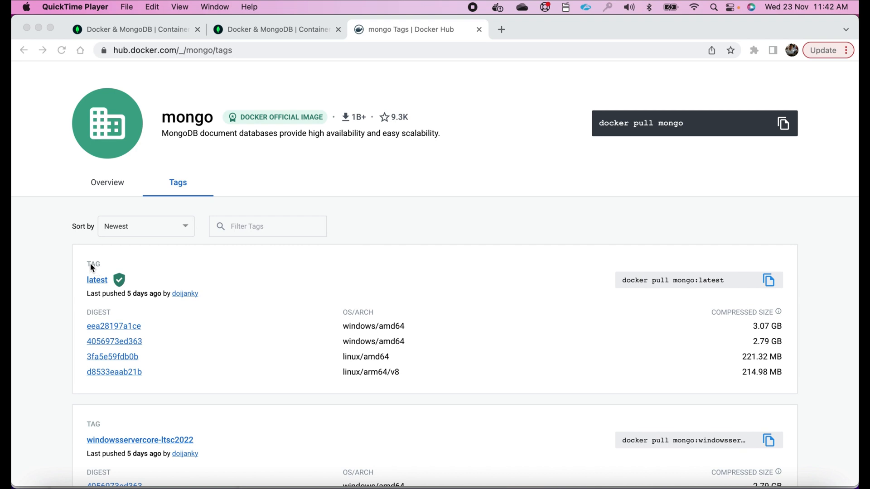
pyautogui.scroll(-3)
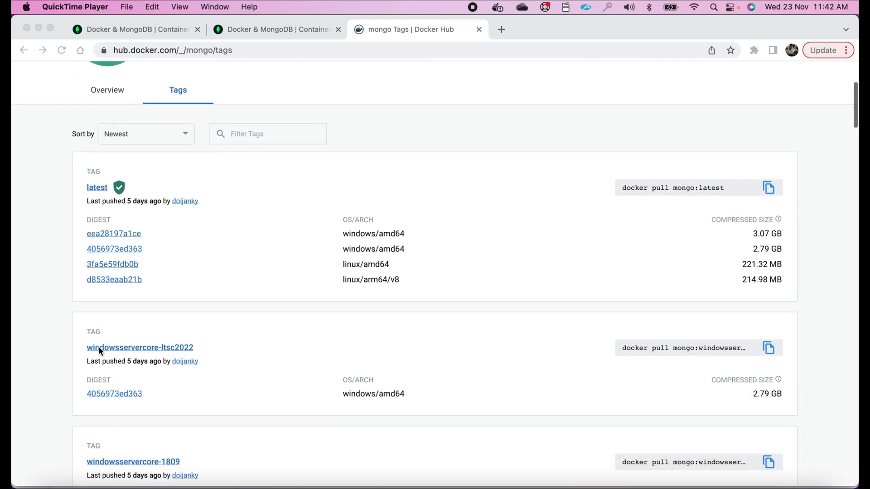
pyautogui.scroll(-3)
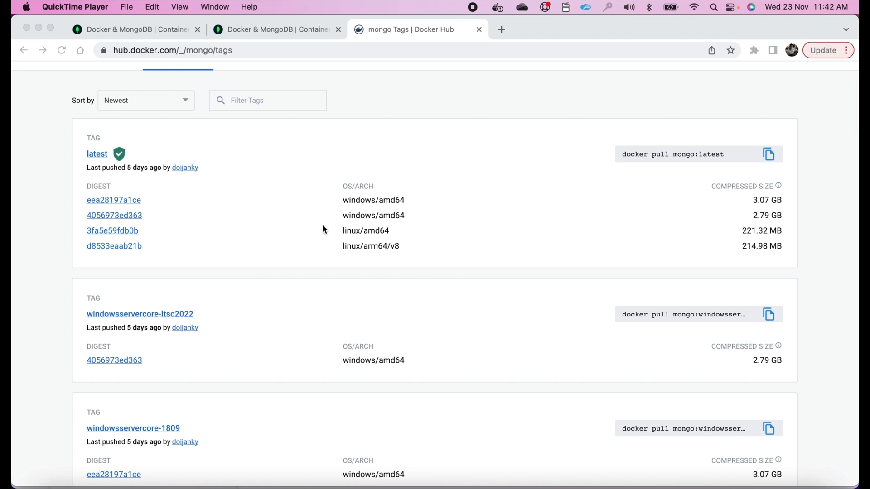
pyautogui.scroll(-3)
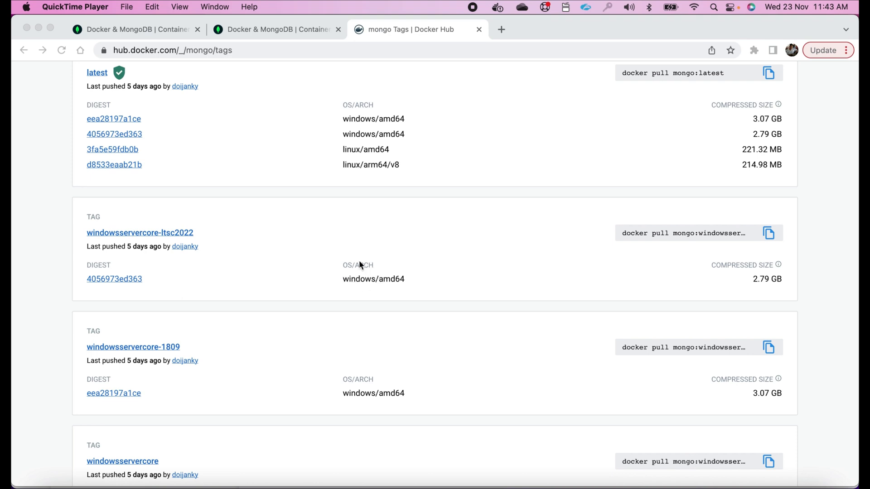
pyautogui.scroll(-3)
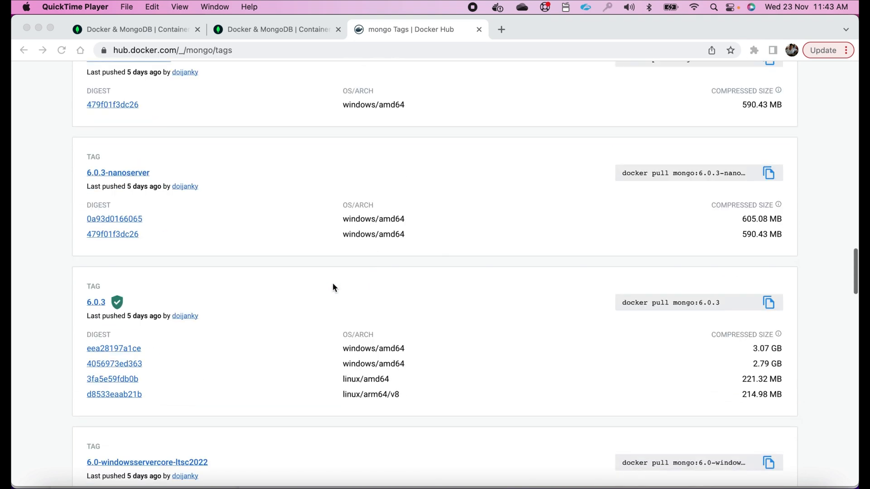
pyautogui.scroll(-3)
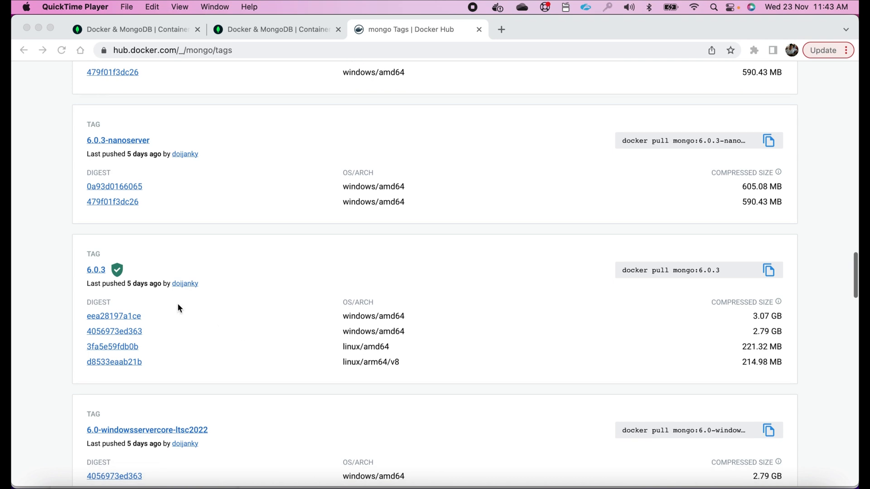
pyautogui.moveTo(188, 300)
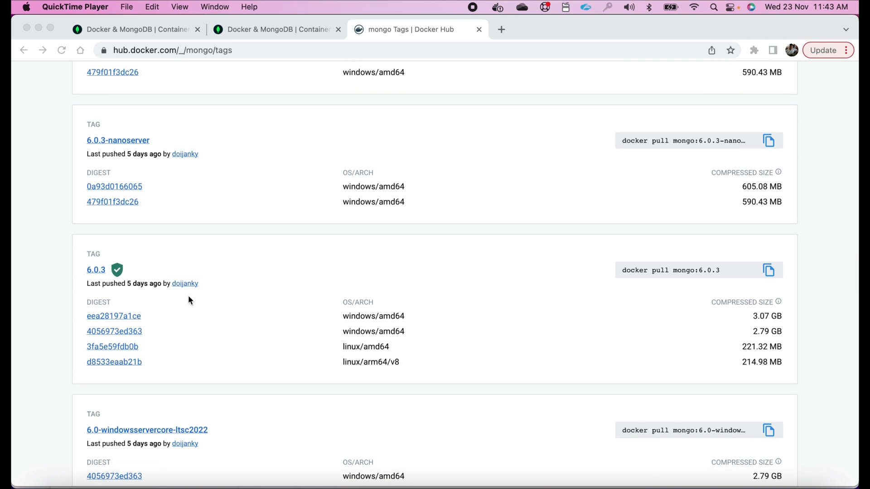
pyautogui.moveTo(363, 354)
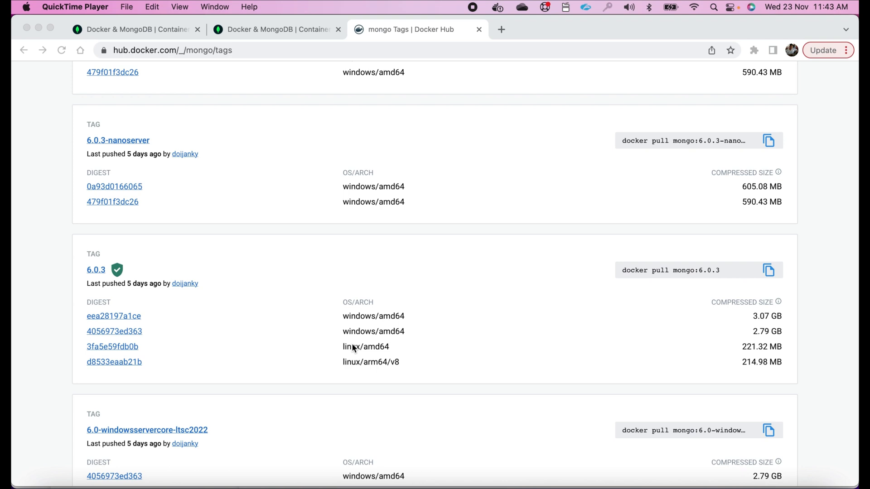
pyautogui.moveTo(634, 276)
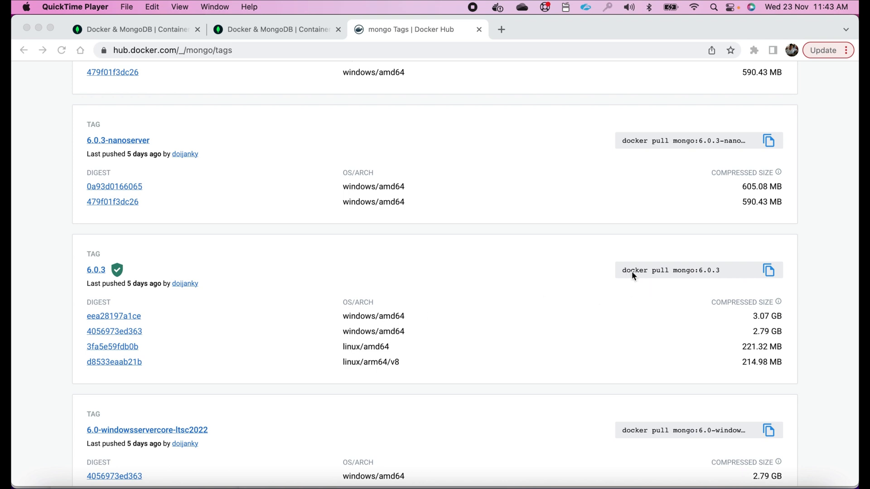
pyautogui.moveTo(700, 277)
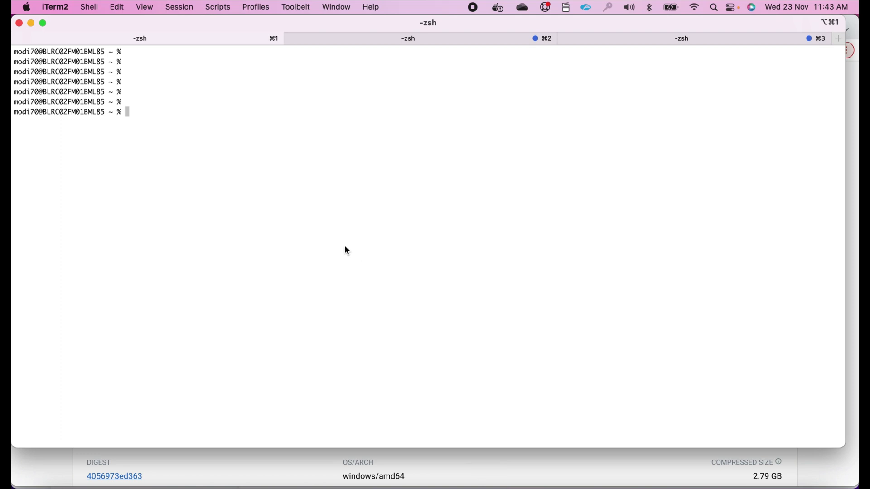
pyautogui.moveTo(272, 208)
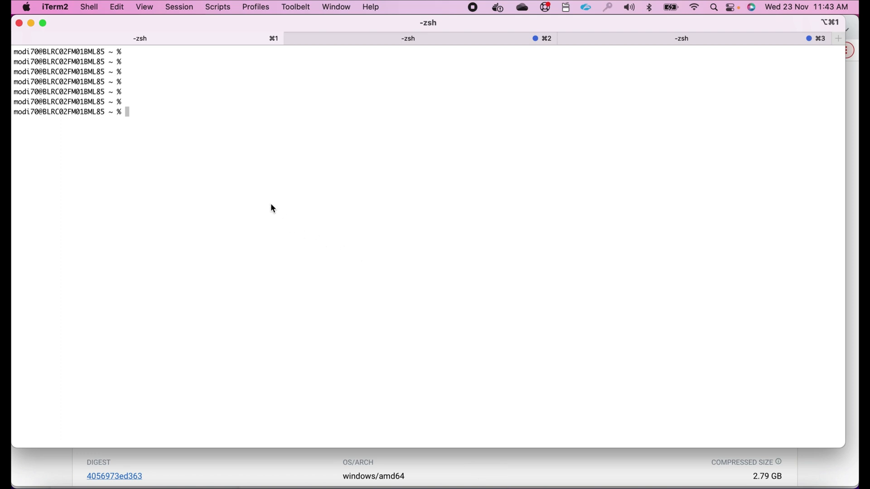
# Pull the mongo:6.0.3 image with docker pull, then begin the docker images command
pyautogui.write('docker pull mongo:6.0.3')
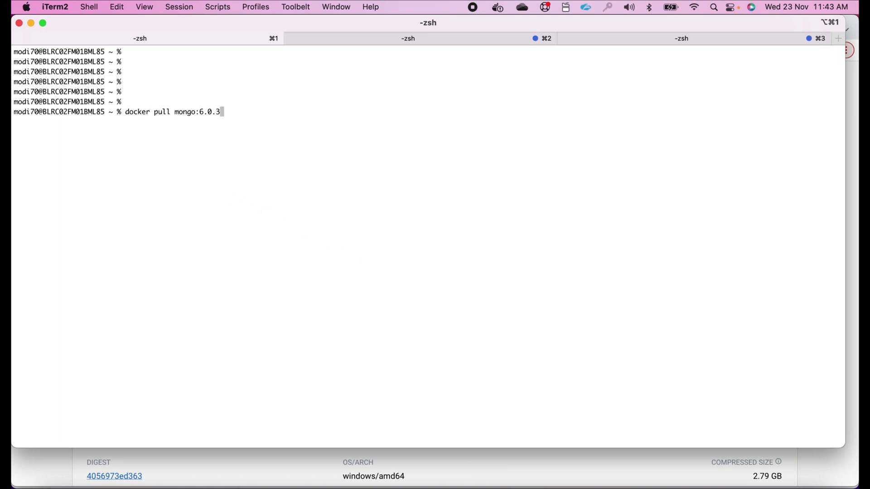
pyautogui.moveTo(188, 123)
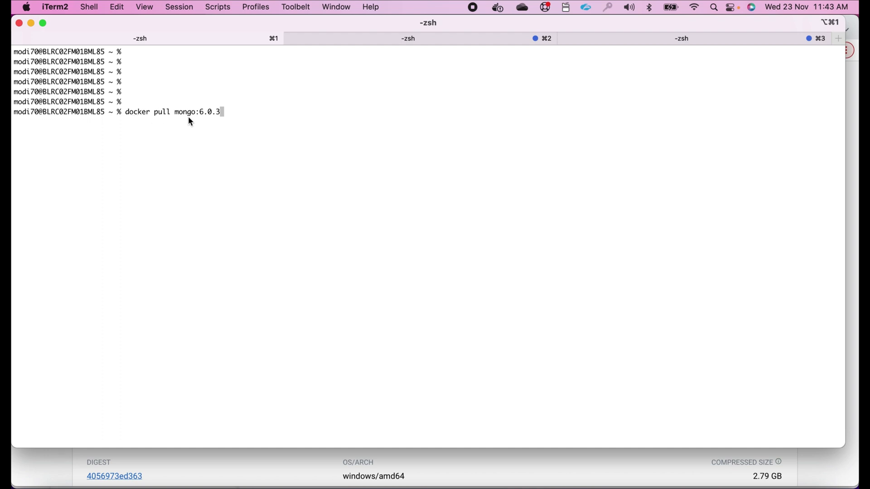
pyautogui.moveTo(226, 117)
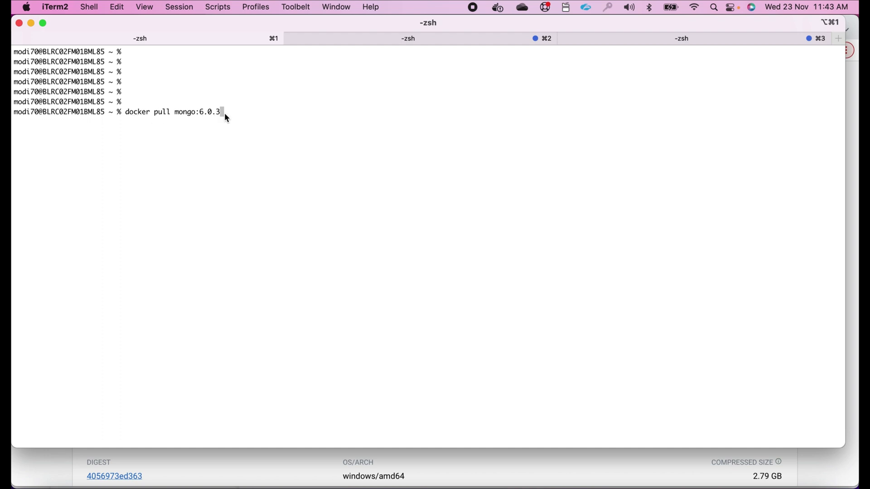
pyautogui.moveTo(229, 117)
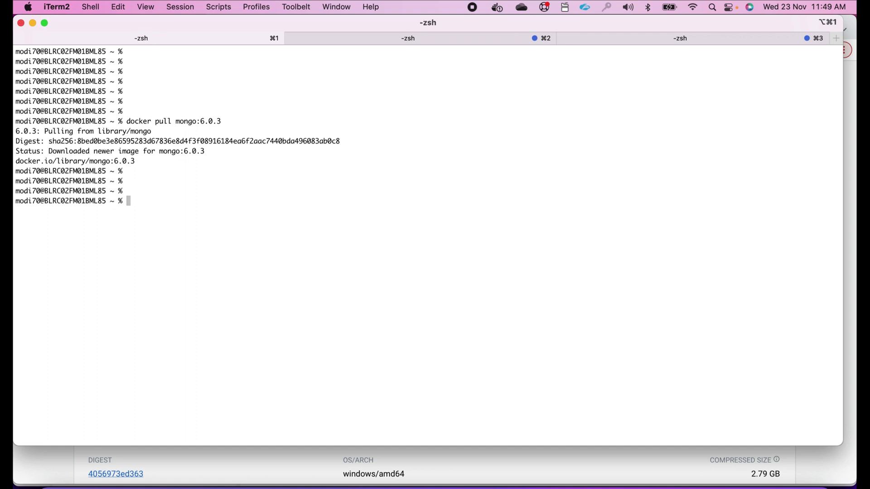
pyautogui.write('docker images')
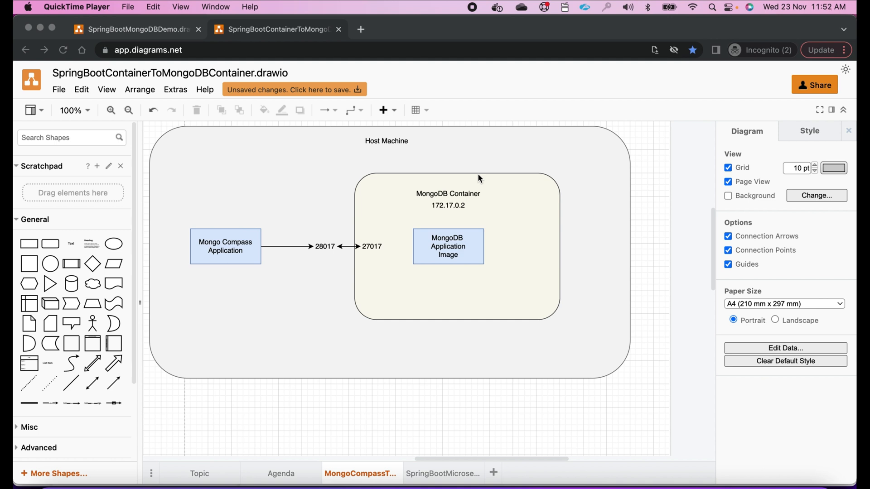
pyautogui.moveTo(287, 353)
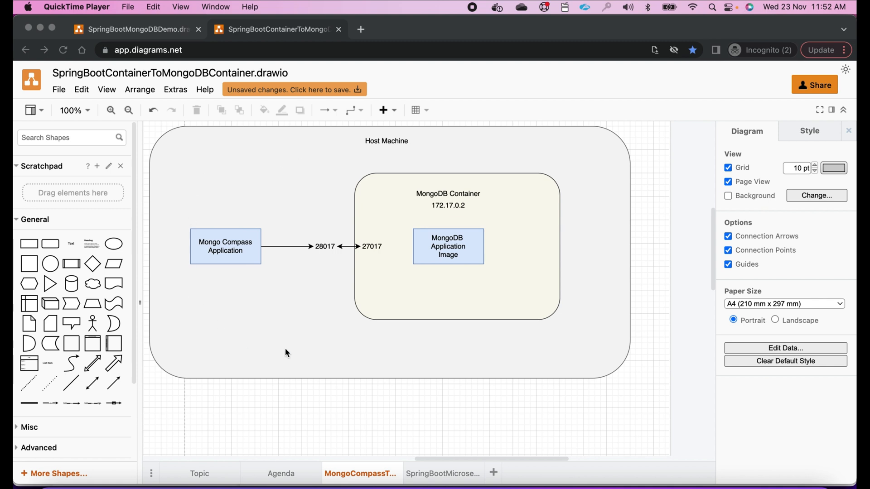
pyautogui.moveTo(355, 139)
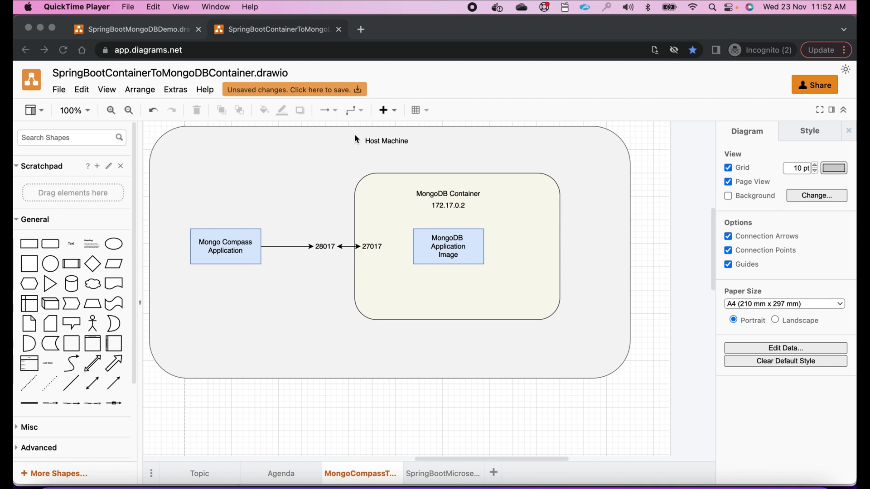
pyautogui.moveTo(333, 375)
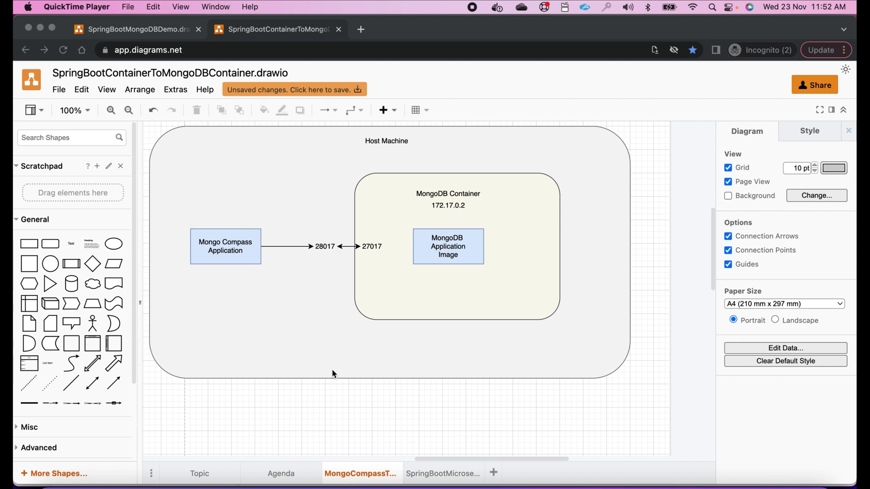
pyautogui.moveTo(437, 260)
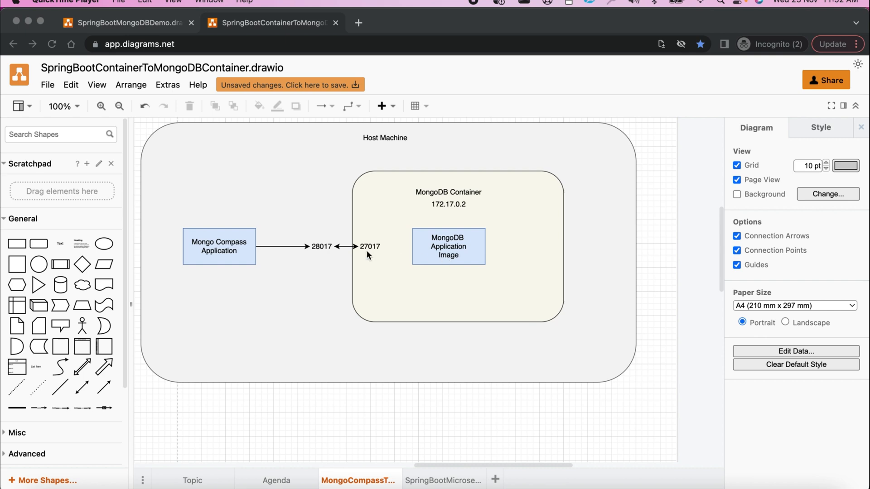
pyautogui.moveTo(356, 250)
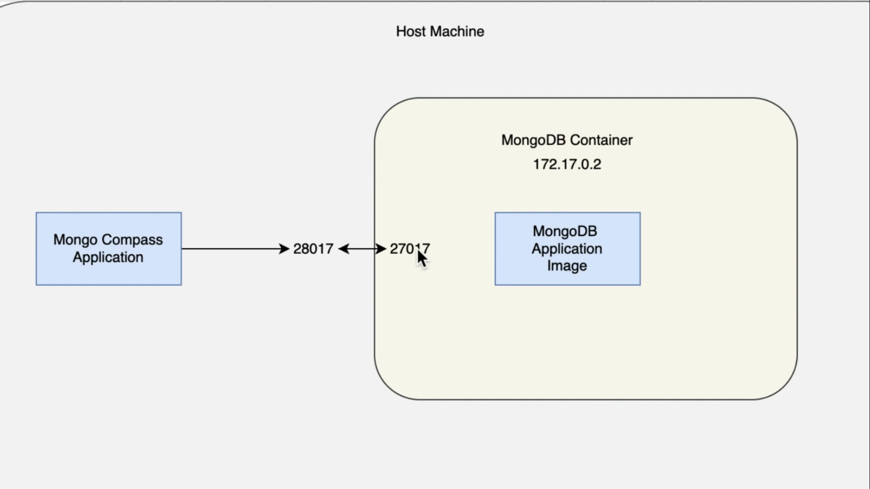
pyautogui.moveTo(330, 261)
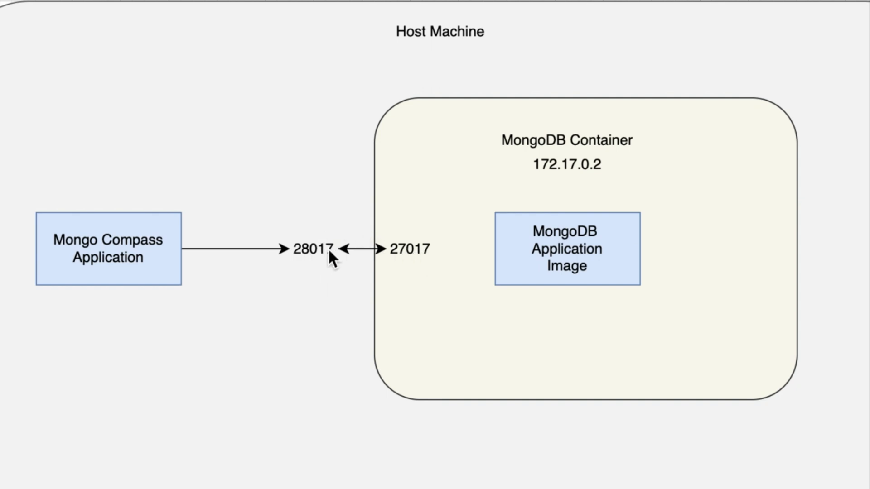
pyautogui.moveTo(408, 261)
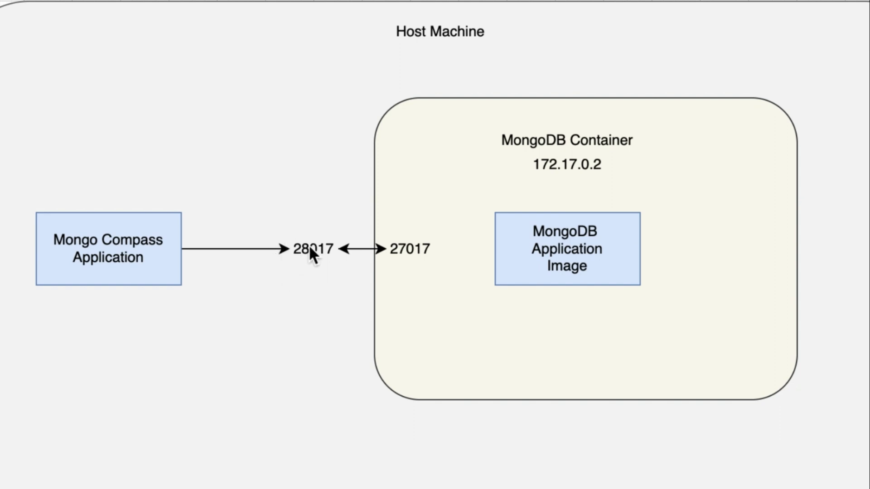
pyautogui.moveTo(332, 260)
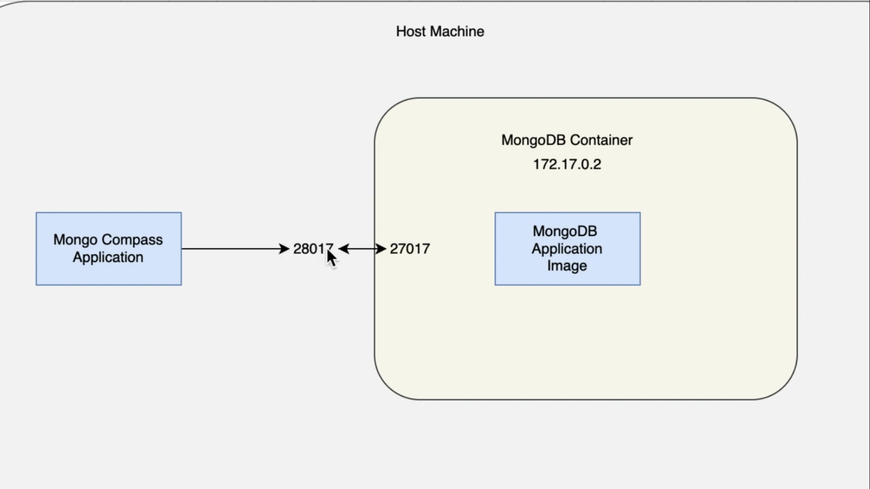
pyautogui.moveTo(413, 251)
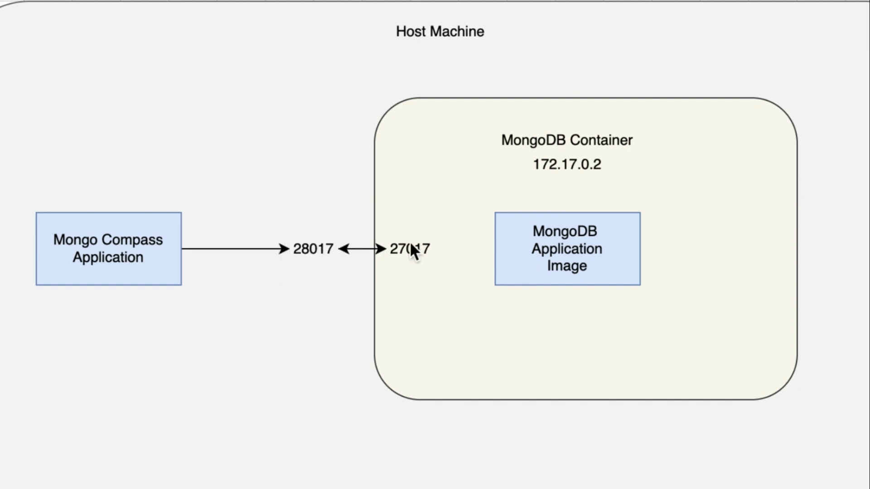
pyautogui.moveTo(402, 261)
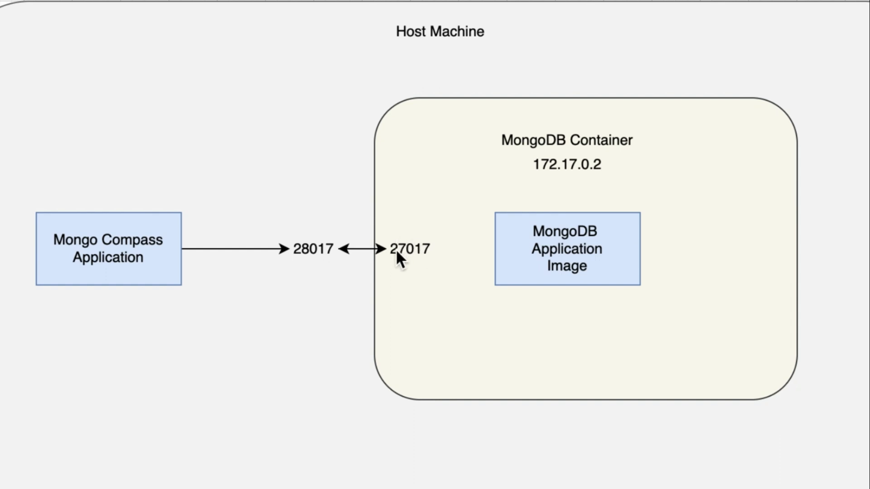
pyautogui.moveTo(300, 235)
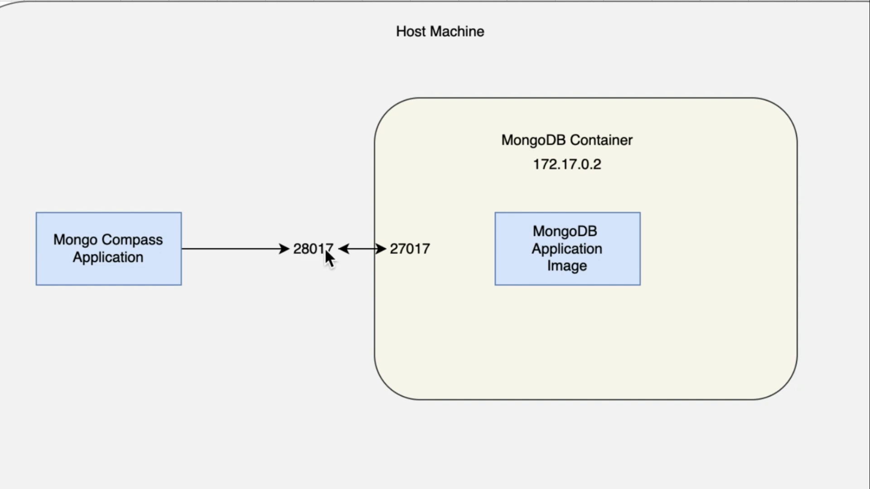
pyautogui.moveTo(324, 219)
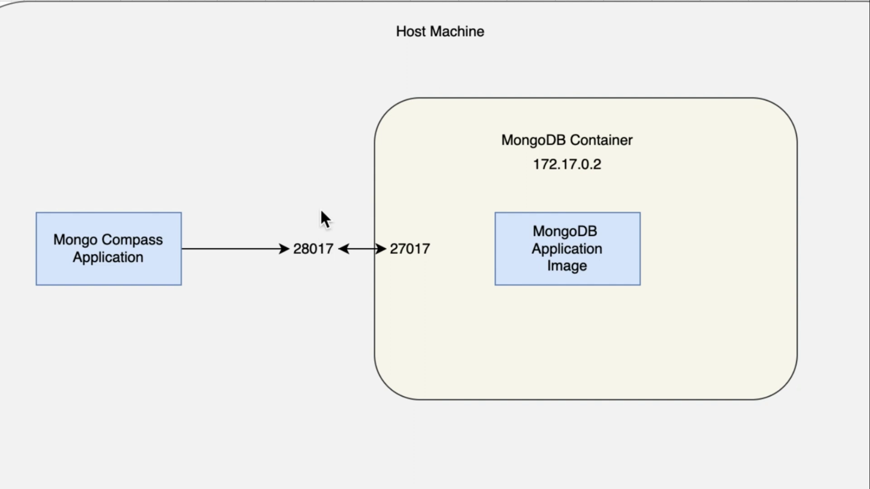
pyautogui.moveTo(429, 256)
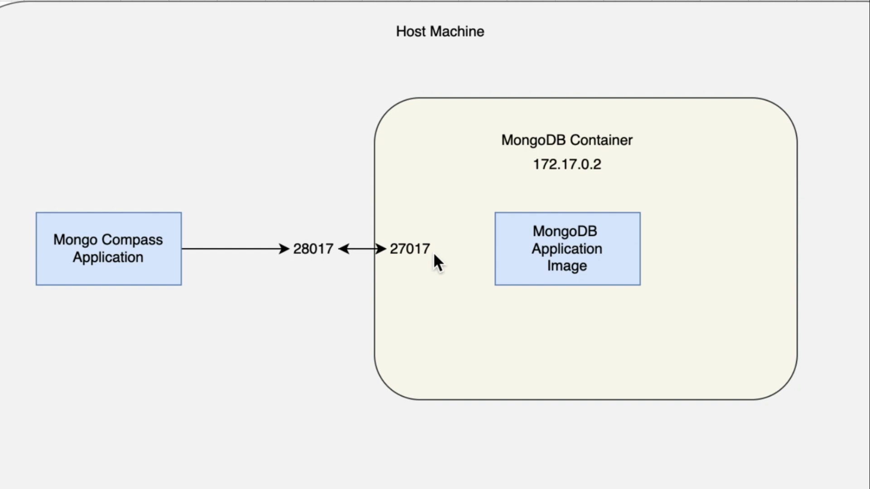
pyautogui.moveTo(147, 266)
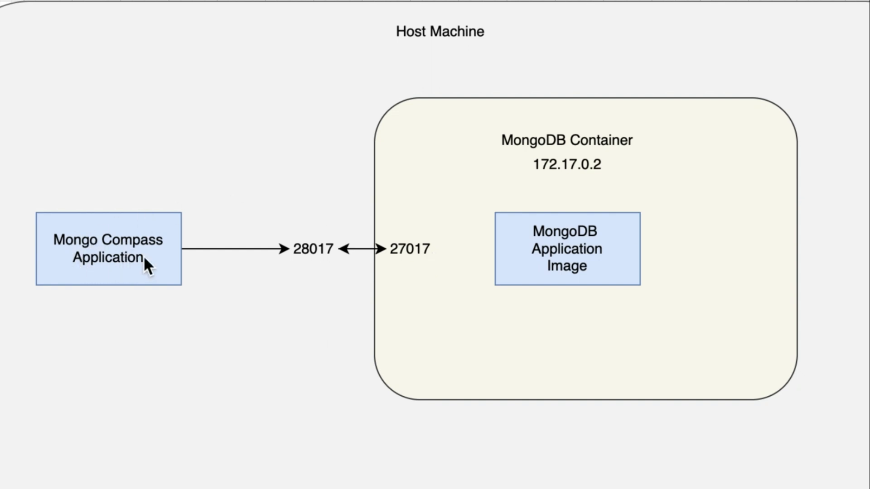
pyautogui.moveTo(83, 186)
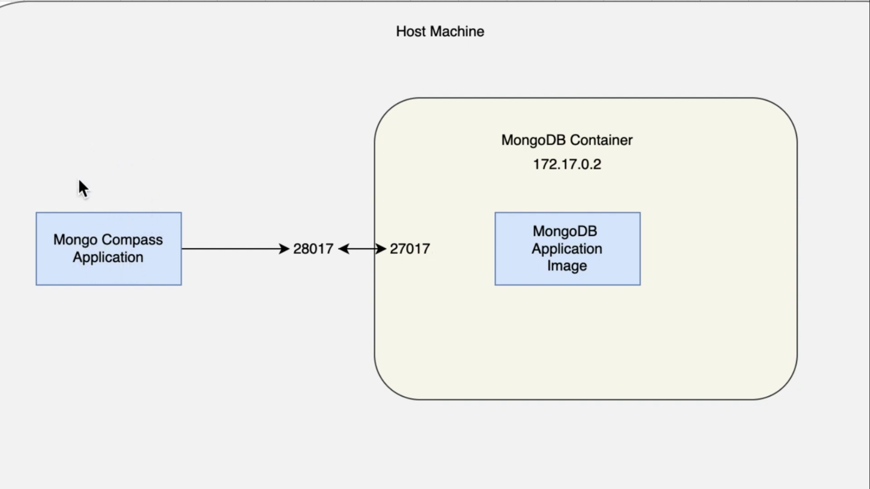
pyautogui.moveTo(112, 224)
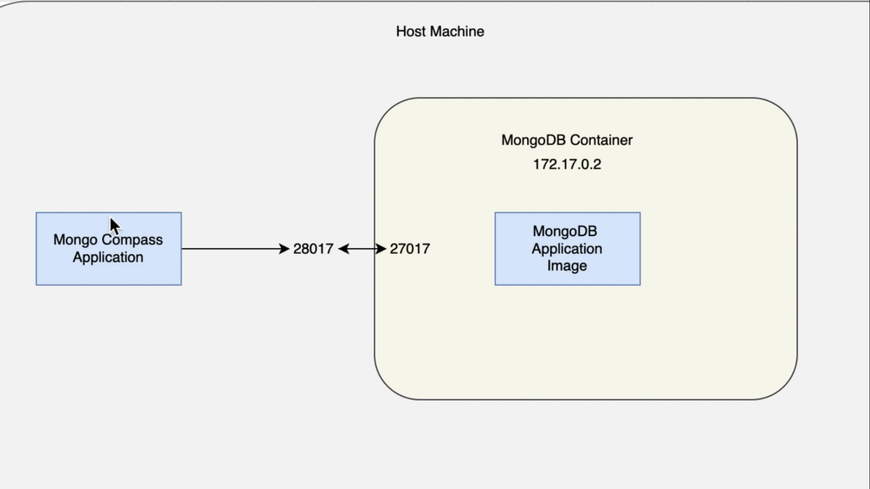
pyautogui.moveTo(325, 261)
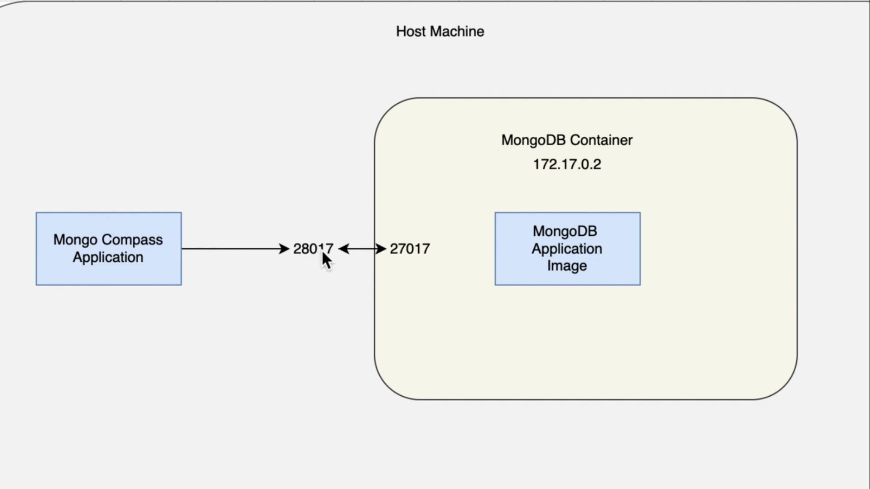
pyautogui.moveTo(317, 261)
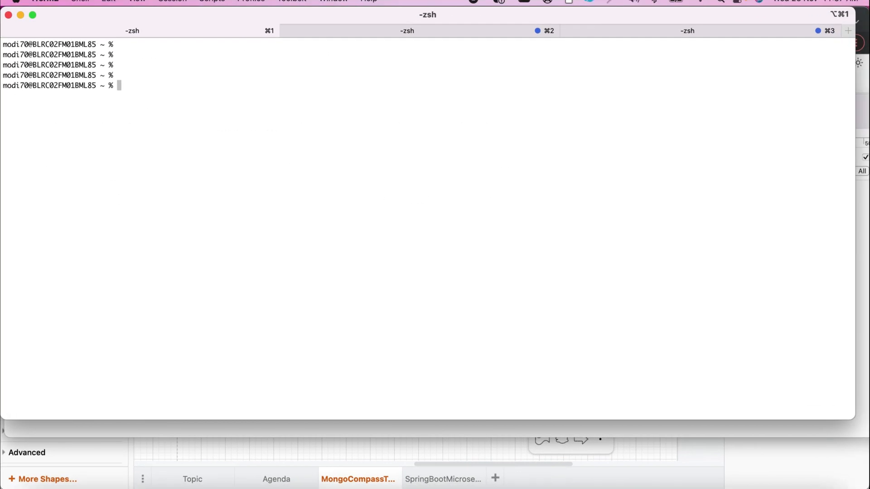
# Compose docker run -d -p 28017:27017 mongo:6.0.3 at the prompt without running it yet
pyautogui.write('docker images')
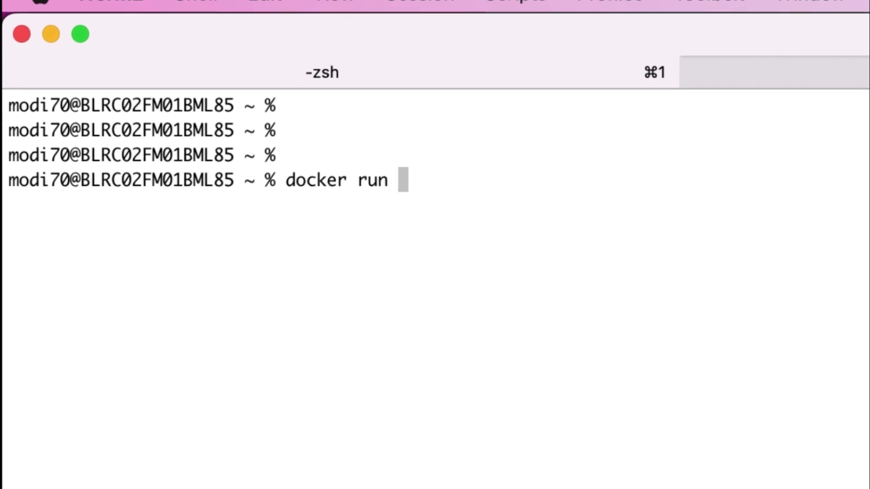
pyautogui.write('-d')
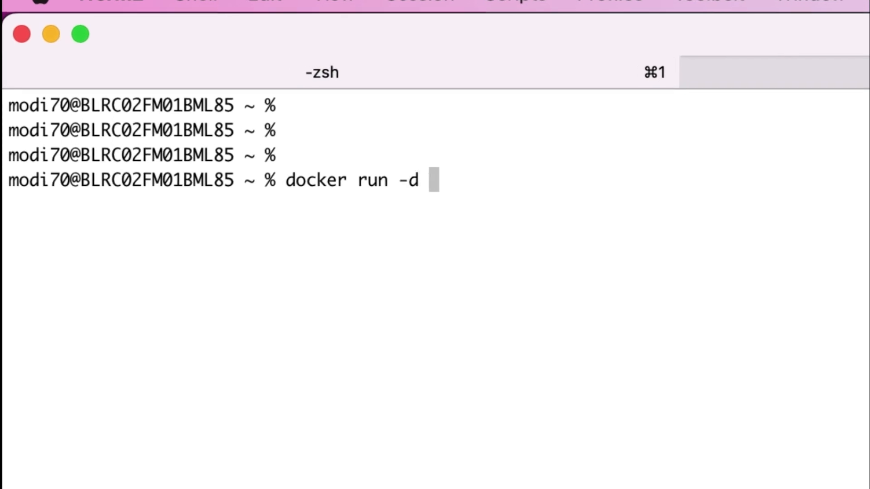
pyautogui.write('-p 2')
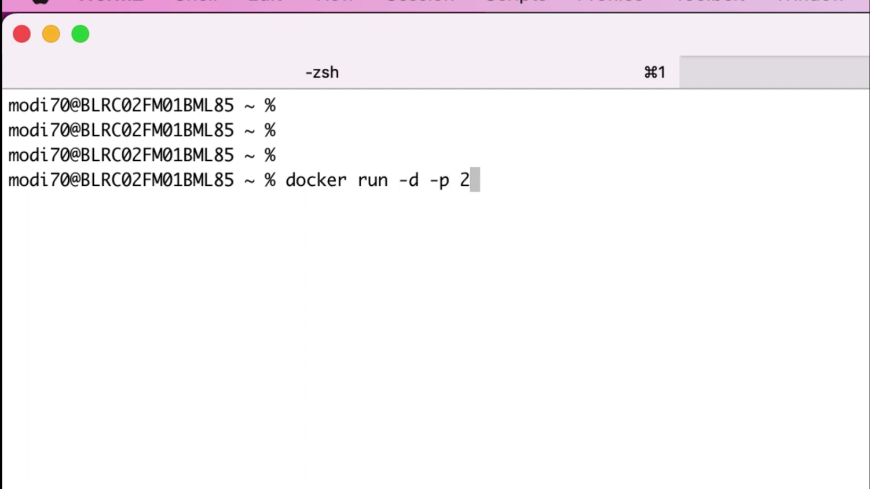
pyautogui.write('8017')
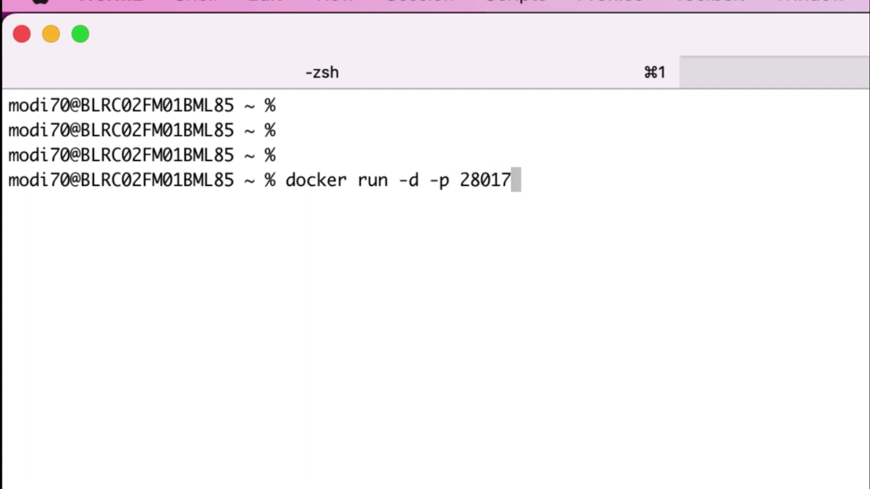
pyautogui.write(':')
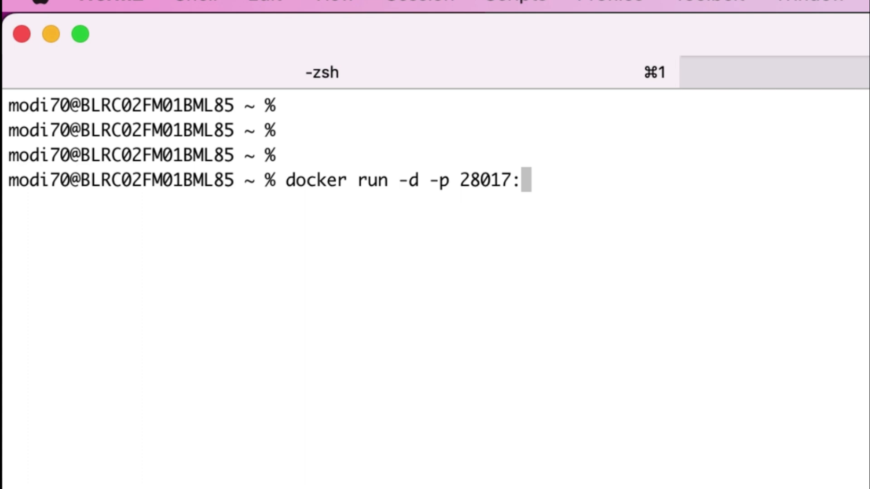
pyautogui.write('27017 mongo')
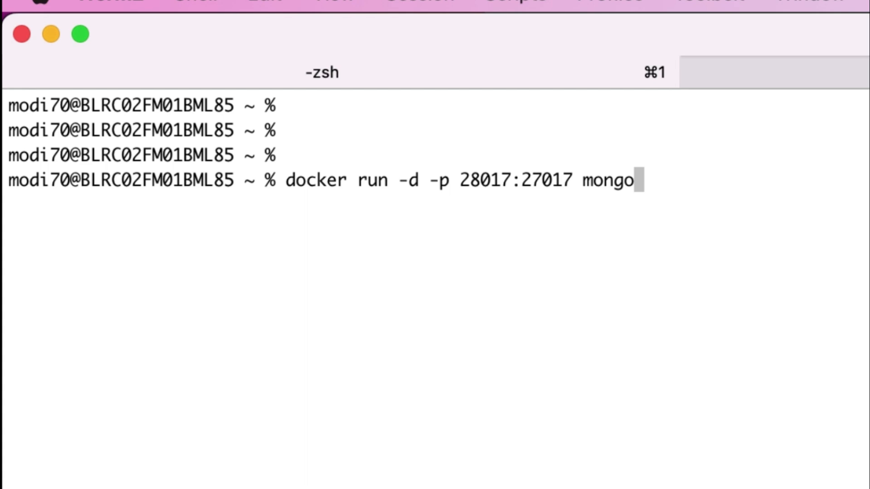
pyautogui.write(':')
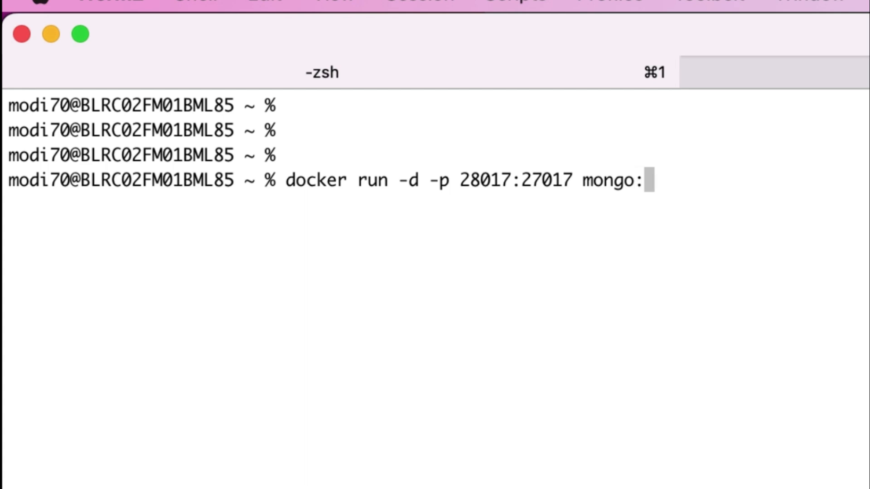
pyautogui.write('6.0.')
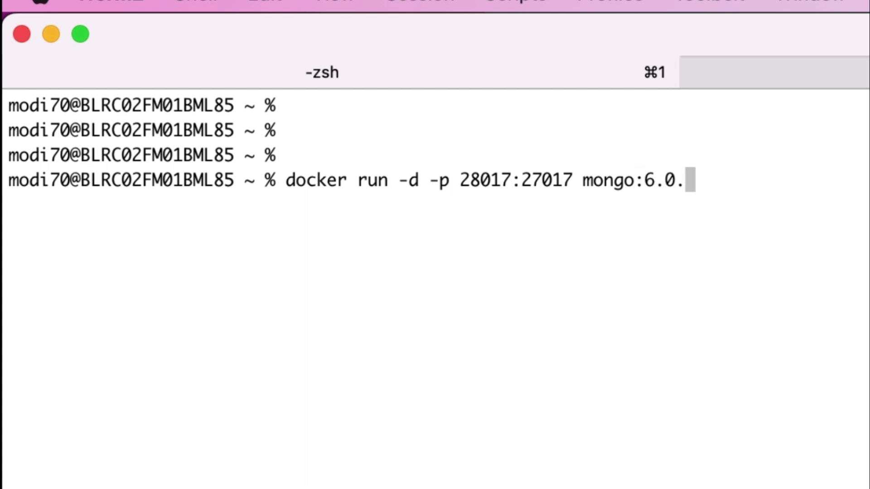
pyautogui.write('3')
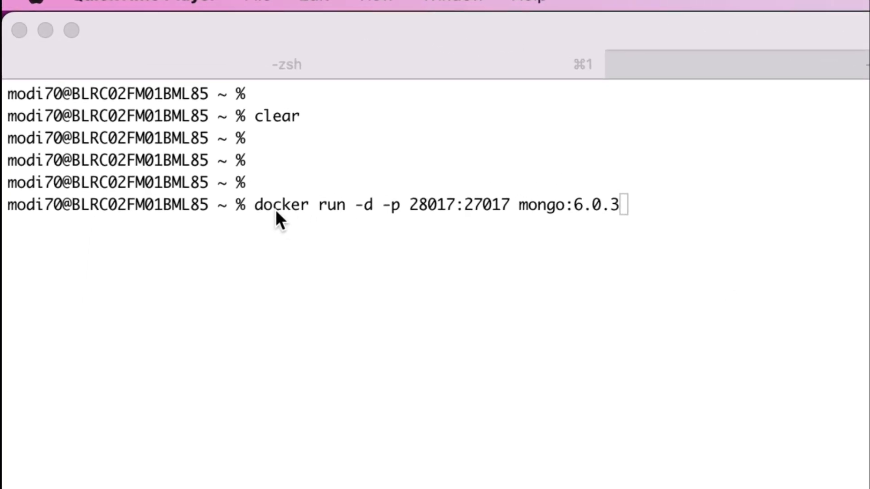
pyautogui.moveTo(369, 219)
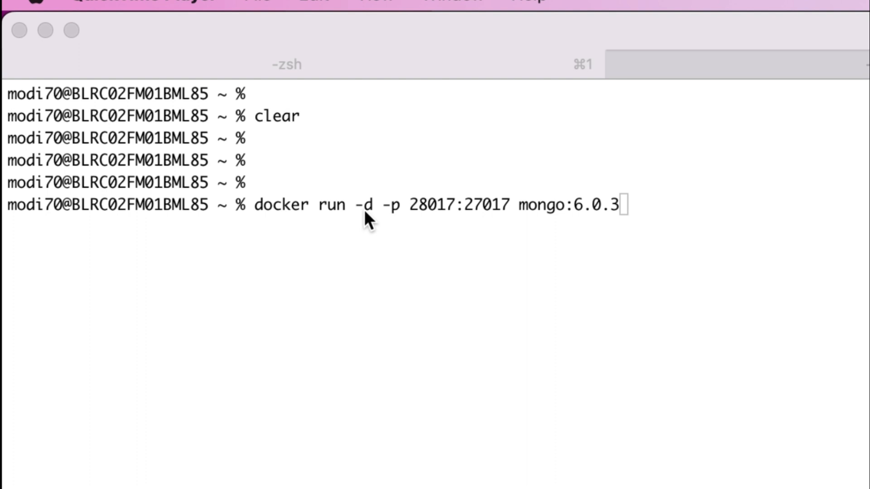
pyautogui.moveTo(394, 220)
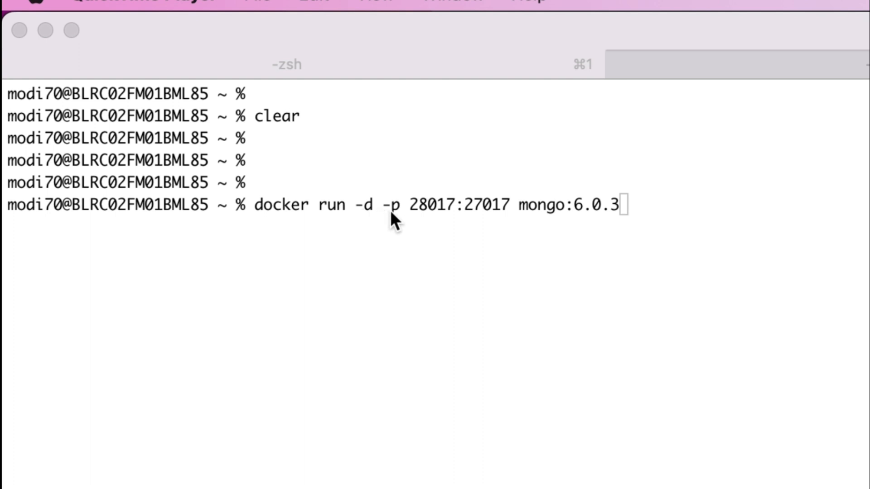
pyautogui.moveTo(427, 220)
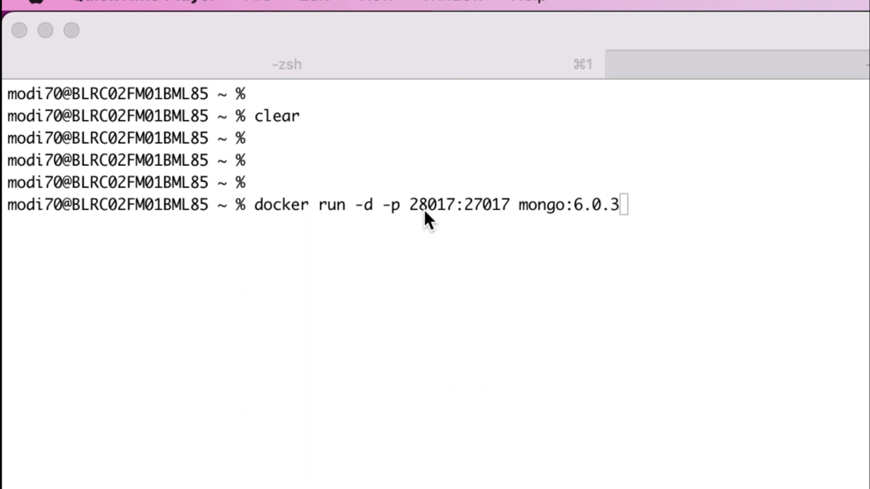
pyautogui.moveTo(504, 208)
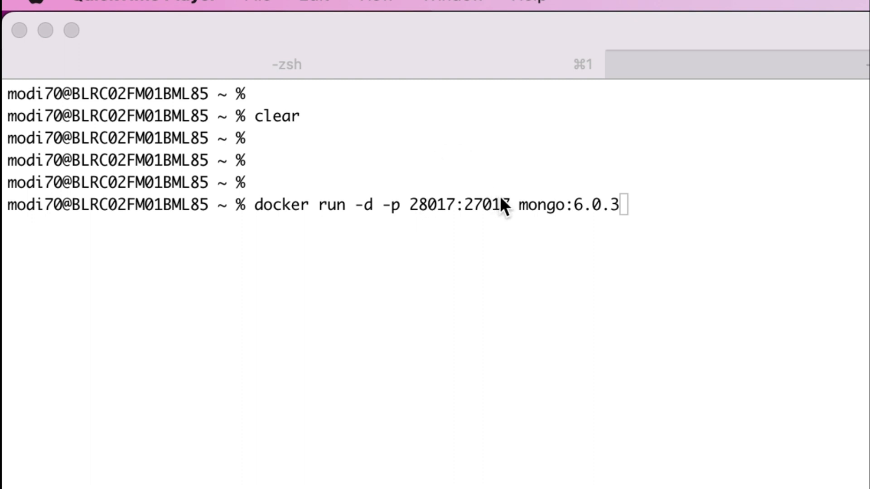
pyautogui.moveTo(418, 214)
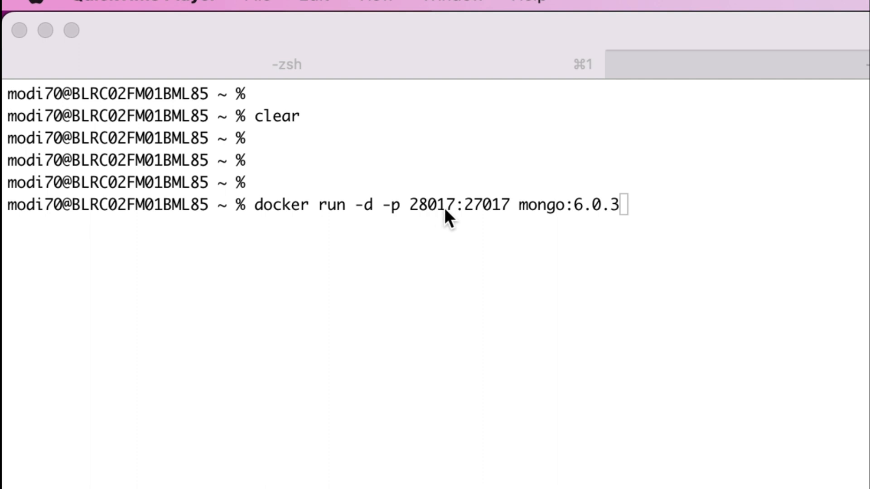
pyautogui.moveTo(418, 221)
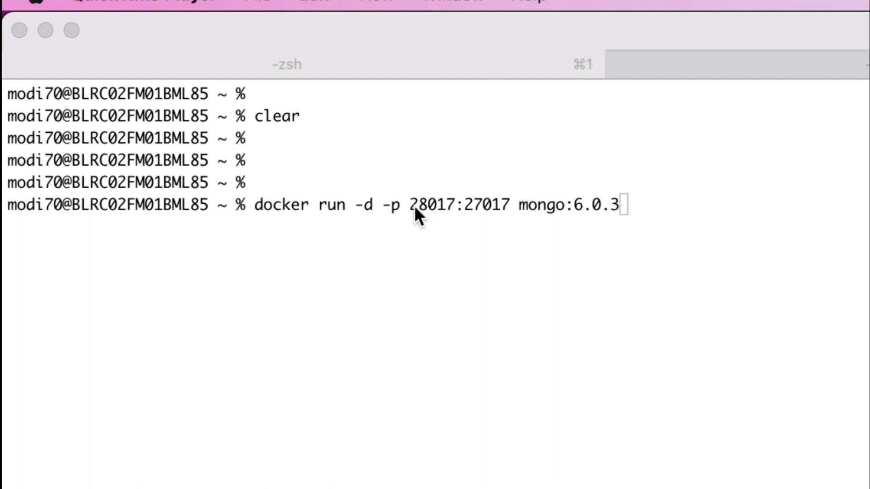
pyautogui.moveTo(488, 199)
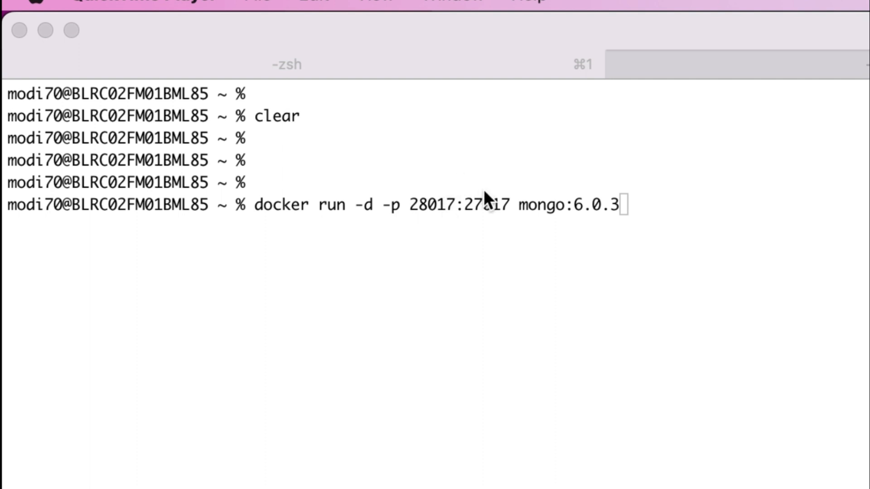
pyautogui.moveTo(500, 219)
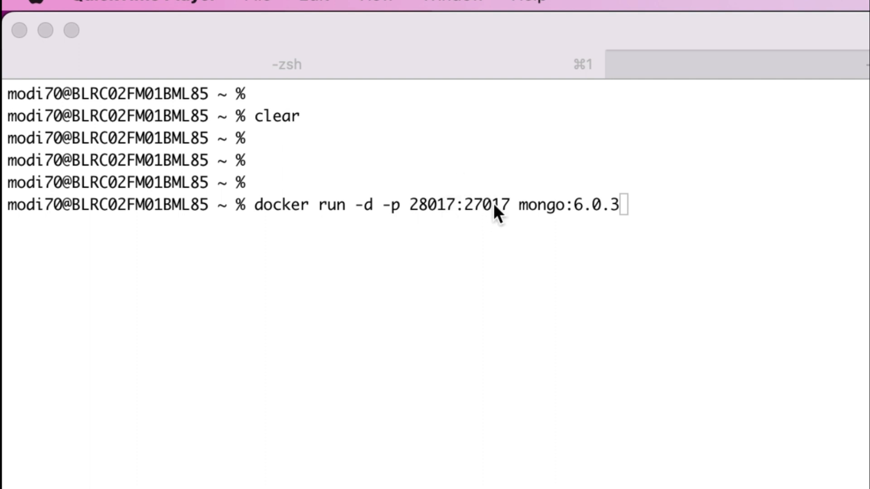
pyautogui.moveTo(519, 217)
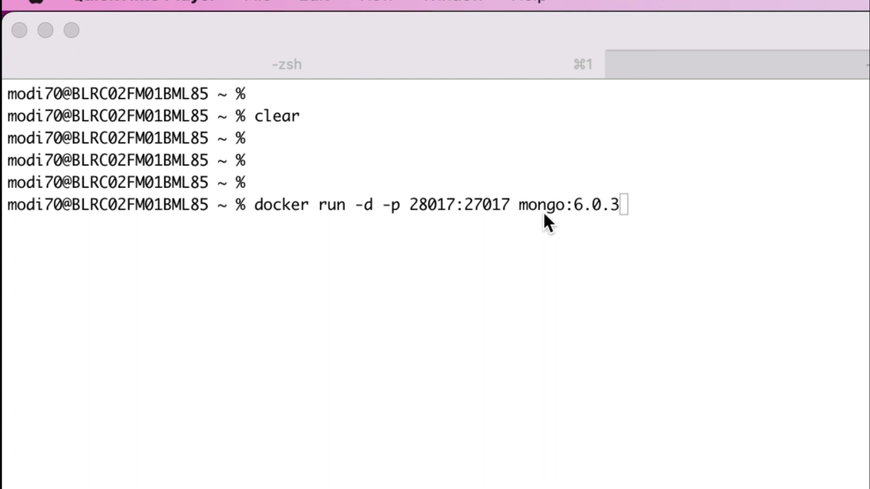
pyautogui.moveTo(585, 219)
pyautogui.write('docker ps')
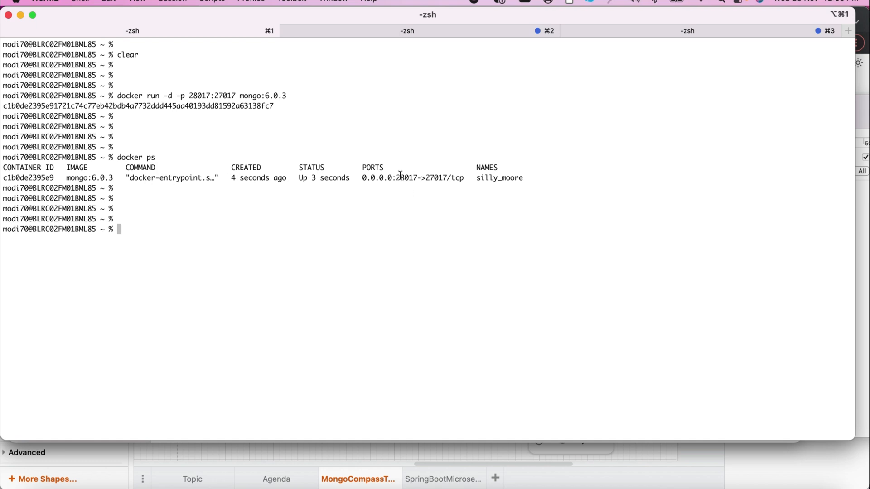
pyautogui.moveTo(478, 178)
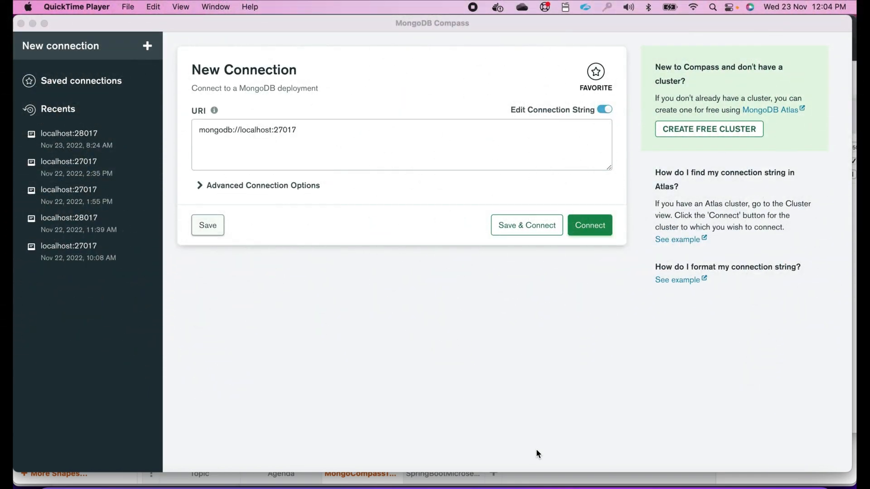
pyautogui.moveTo(361, 88)
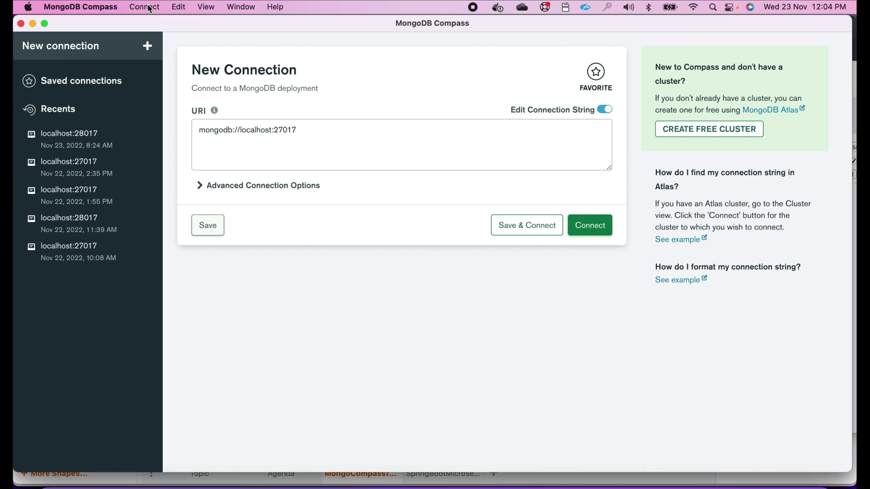
# Edit the connection URI to mongodb://localhost:28017 and connect to the server
pyautogui.click(144, 6)
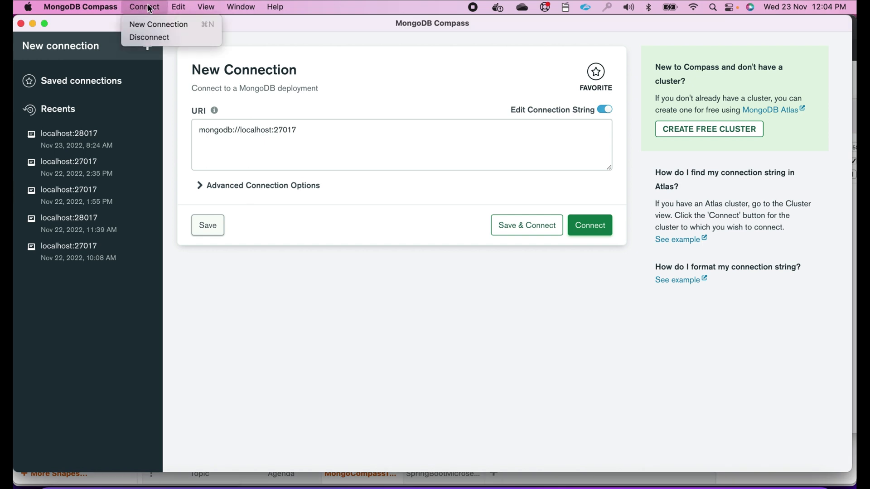
pyautogui.click(205, 6)
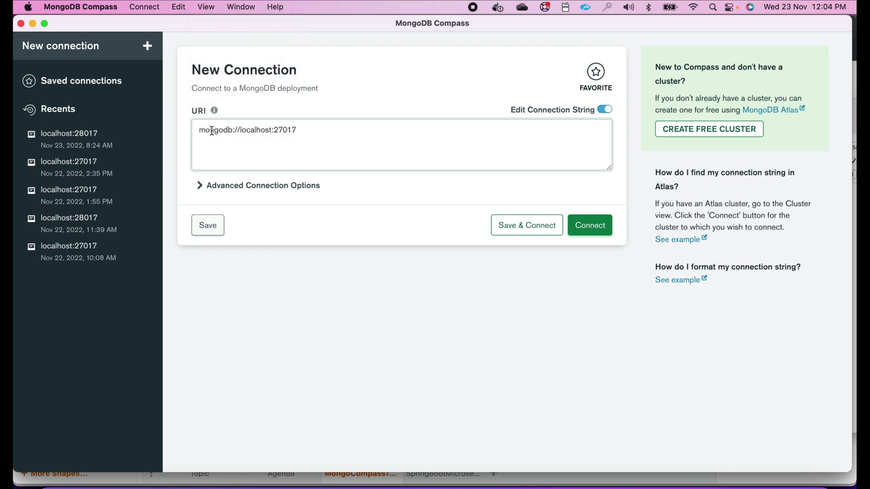
pyautogui.doubleClick(215, 129)
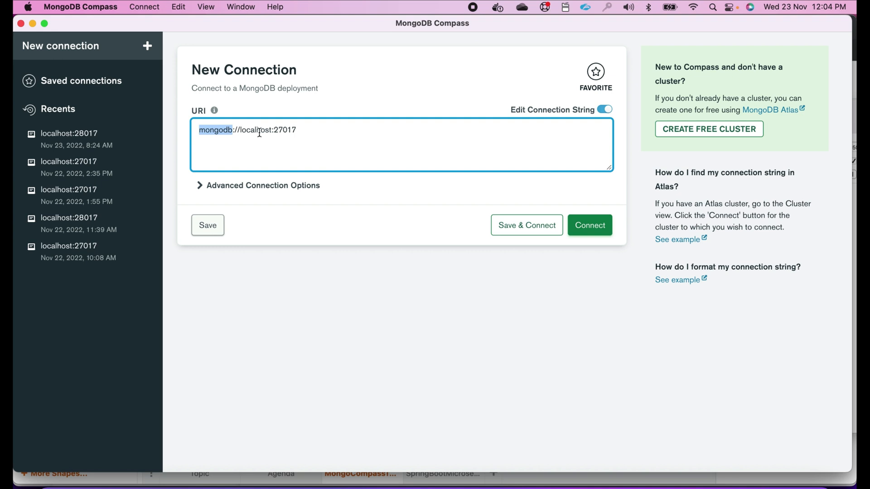
pyautogui.doubleClick(255, 130)
pyautogui.write('8')
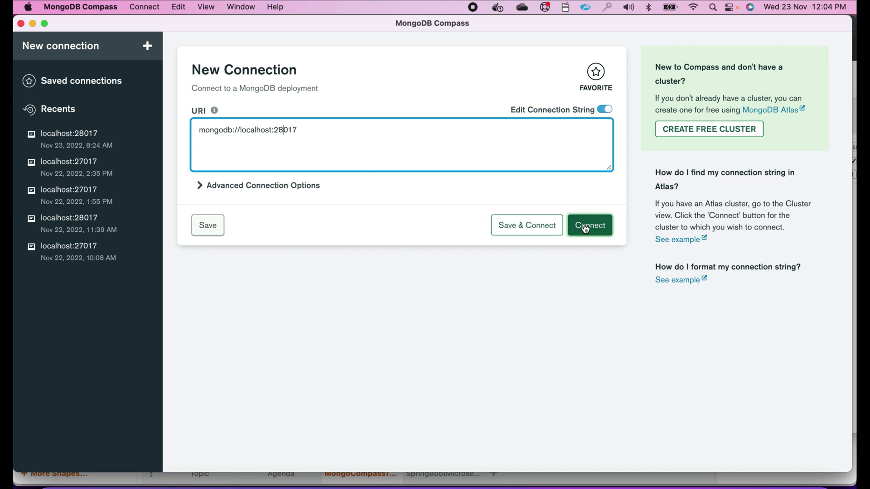
pyautogui.click(589, 226)
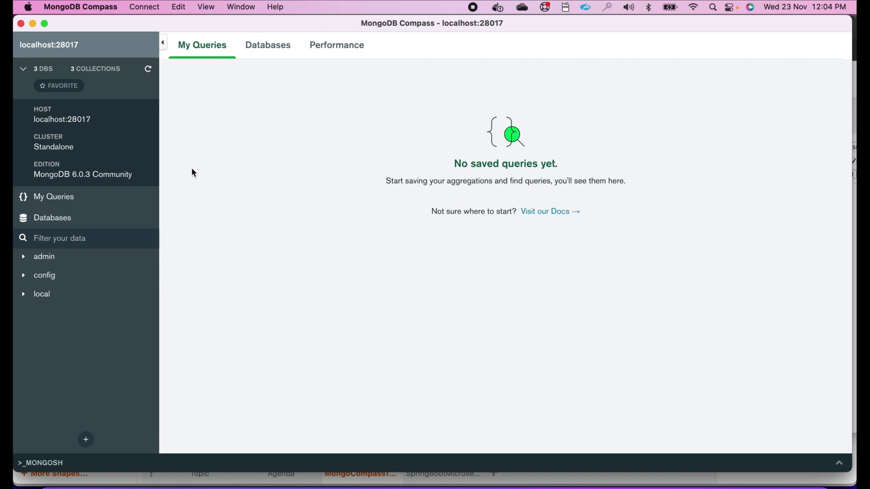
# Show the Databases list with admin, config and local
pyautogui.click(53, 217)
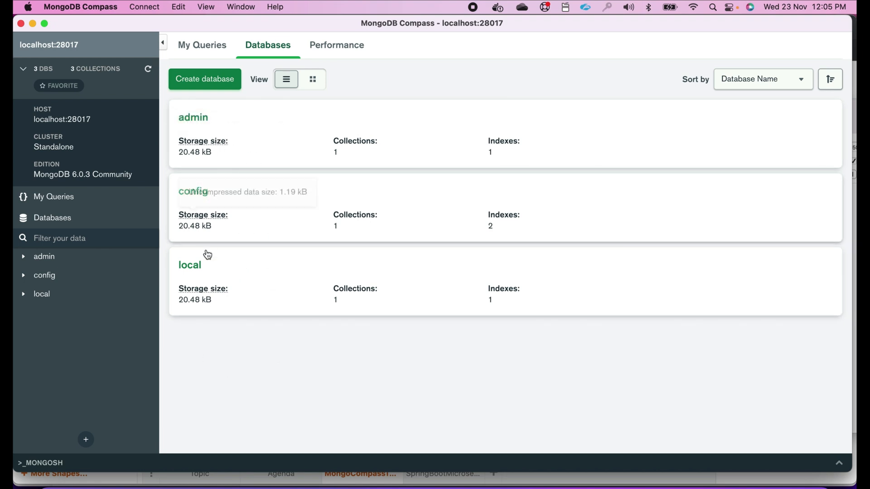
pyautogui.moveTo(264, 324)
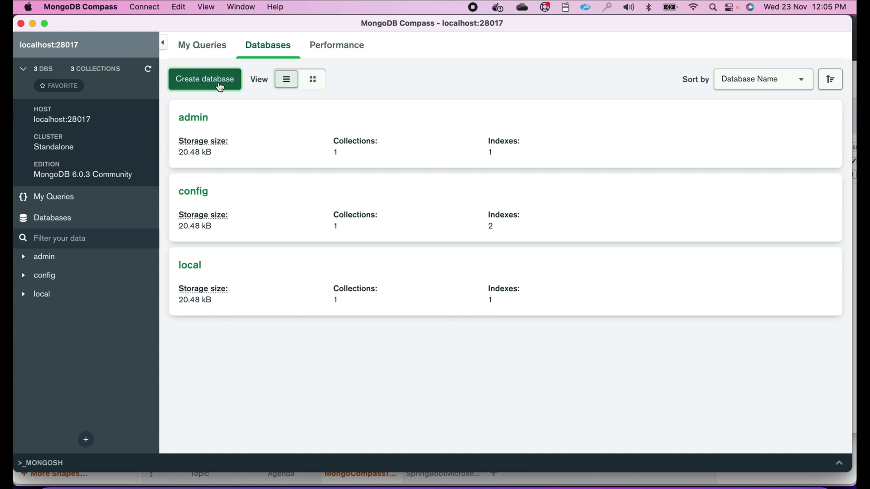
# Start a new database named codeonedigest-mongodb-containerisation-demo in the Create Database form
pyautogui.click(205, 79)
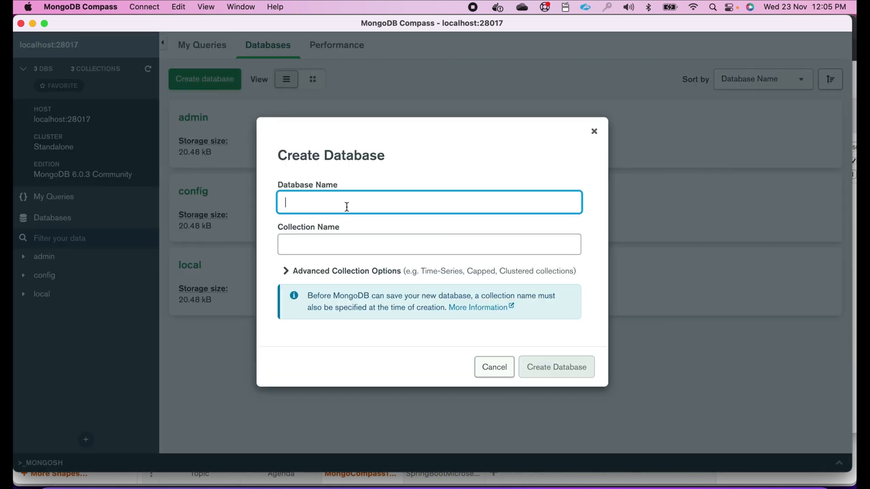
pyautogui.write('con')
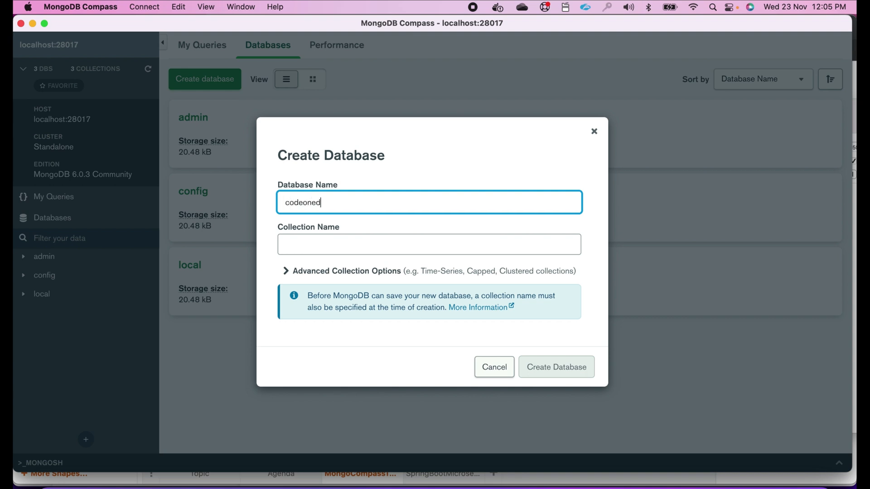
pyautogui.write('igest-')
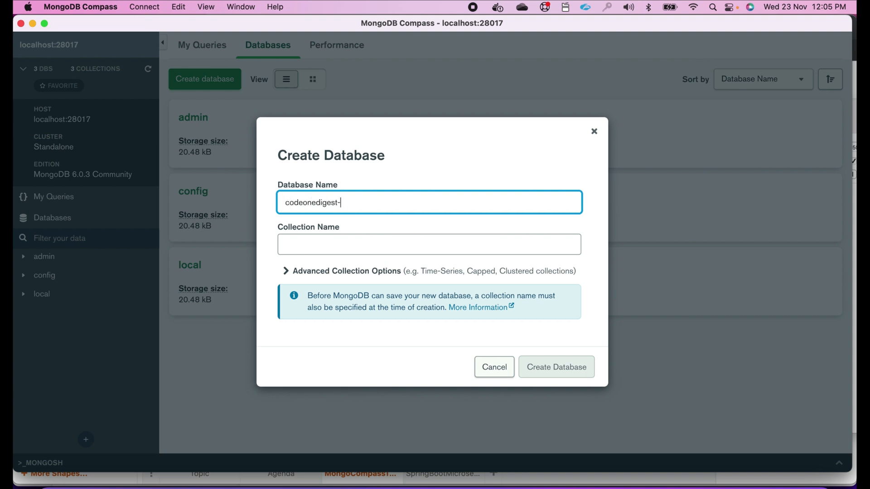
pyautogui.write('mo')
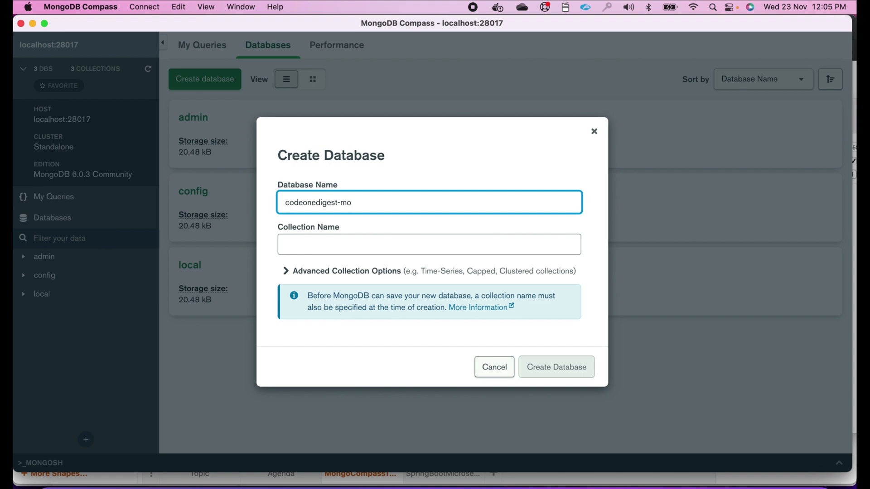
pyautogui.write('ngodb')
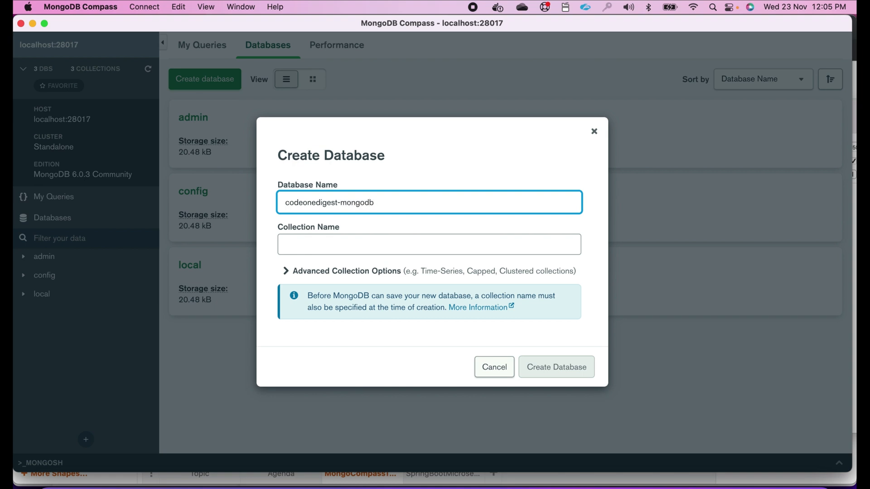
pyautogui.write('-conta')
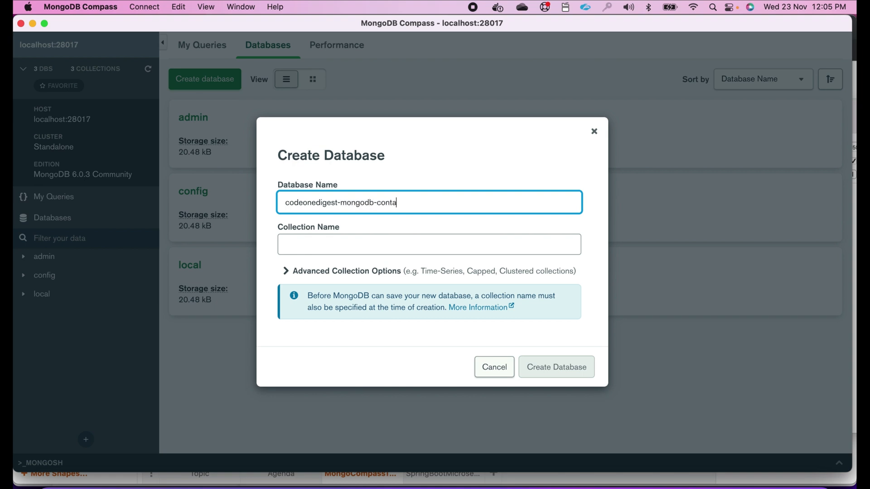
pyautogui.write('ineri')
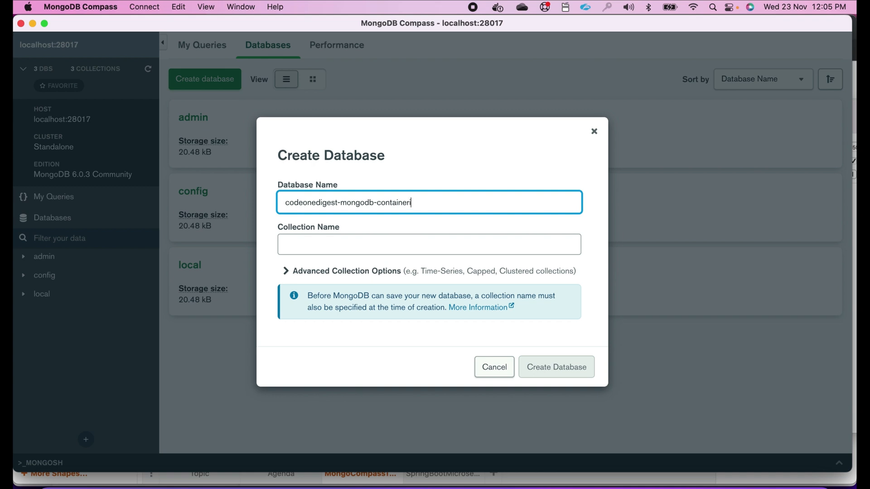
pyautogui.write('sation')
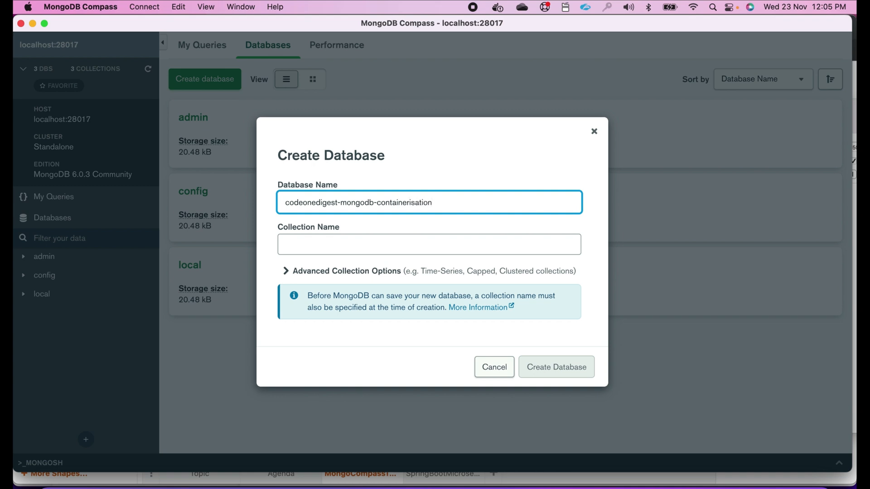
pyautogui.write('-demo')
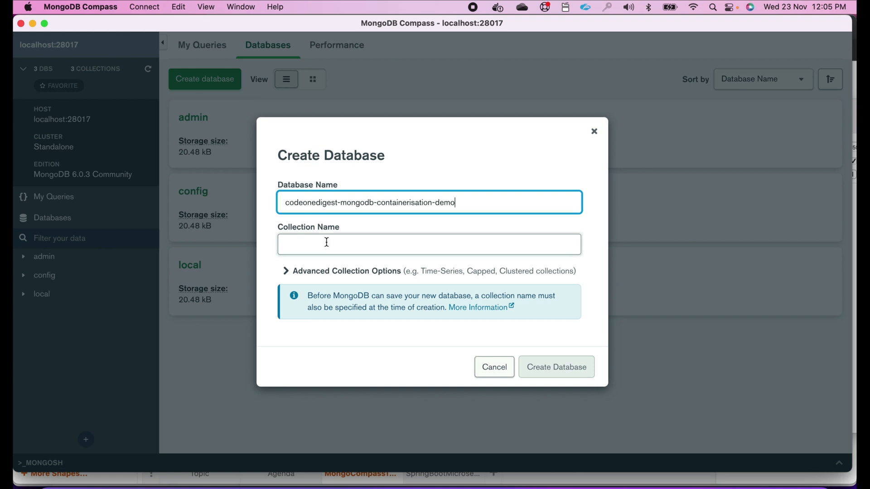
# Name the initial collection user, leaving the form unsubmitted
pyautogui.click(429, 244)
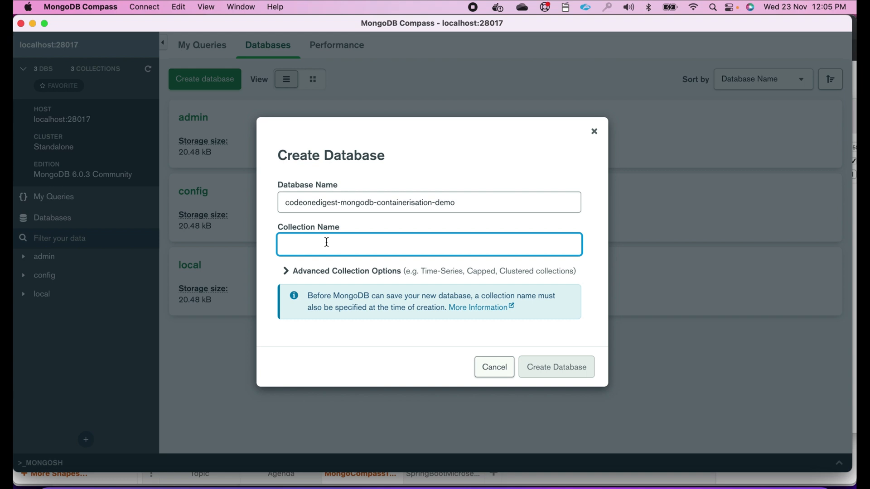
pyautogui.write('user')
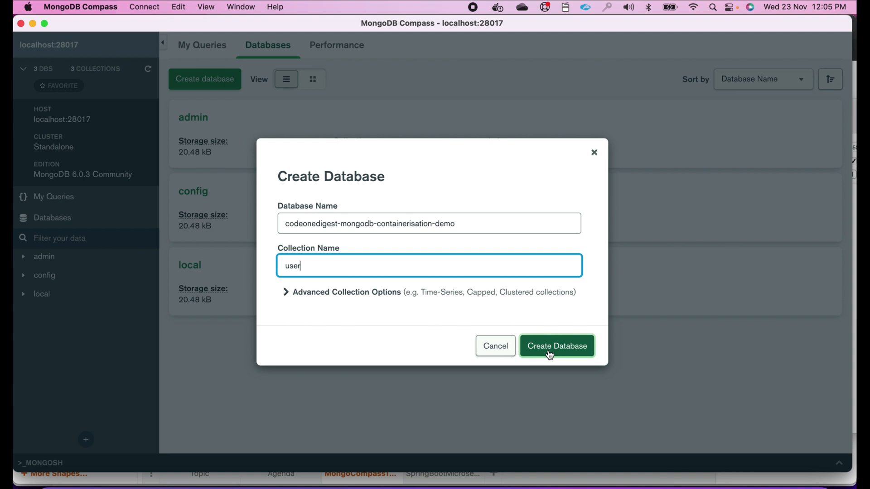
# Create the database and open it to see its empty user collection
pyautogui.click(556, 345)
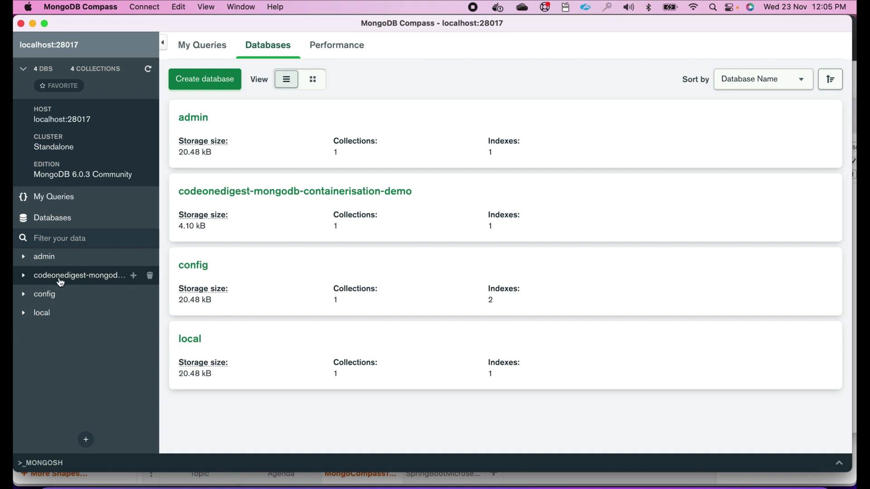
pyautogui.click(78, 275)
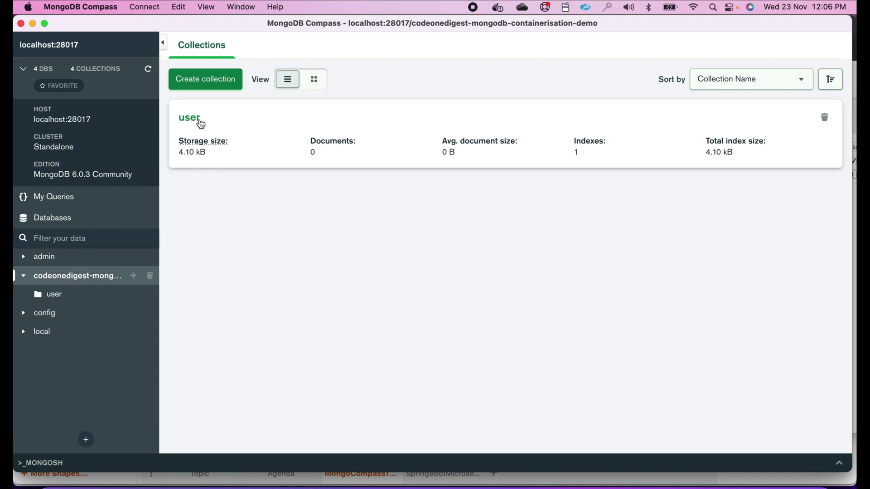
pyautogui.moveTo(194, 146)
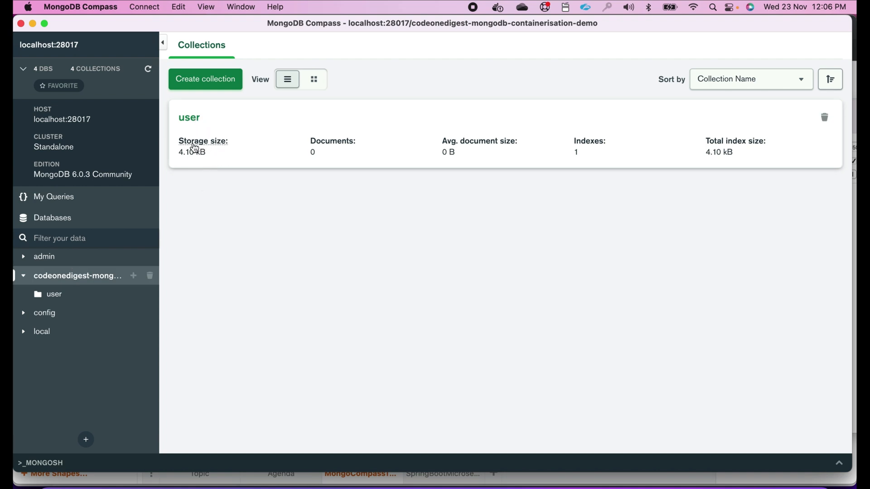
pyautogui.moveTo(343, 145)
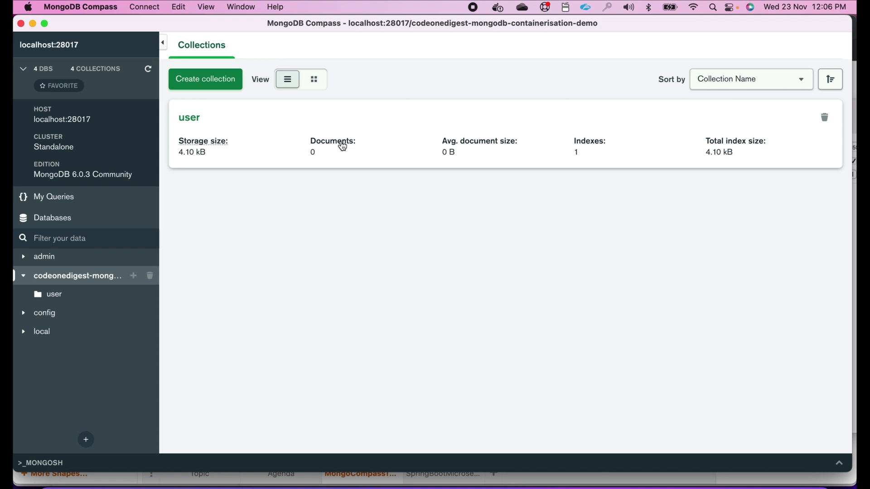
pyautogui.moveTo(54, 294)
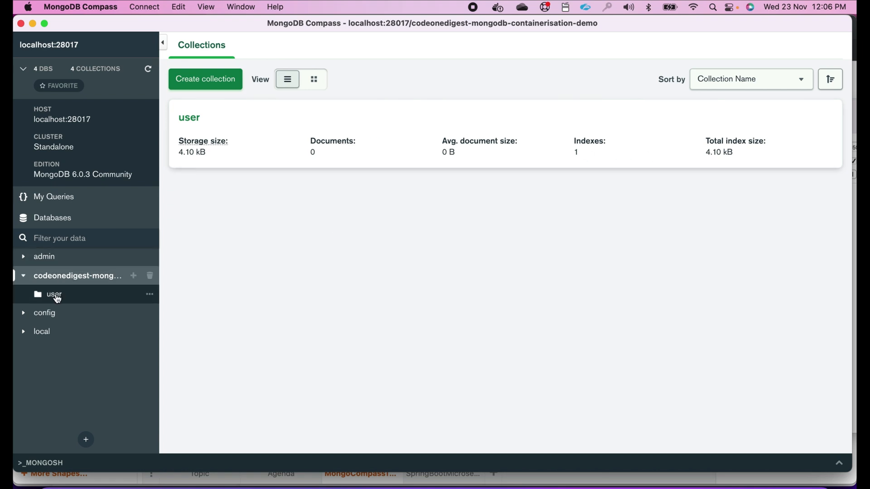
pyautogui.moveTo(62, 298)
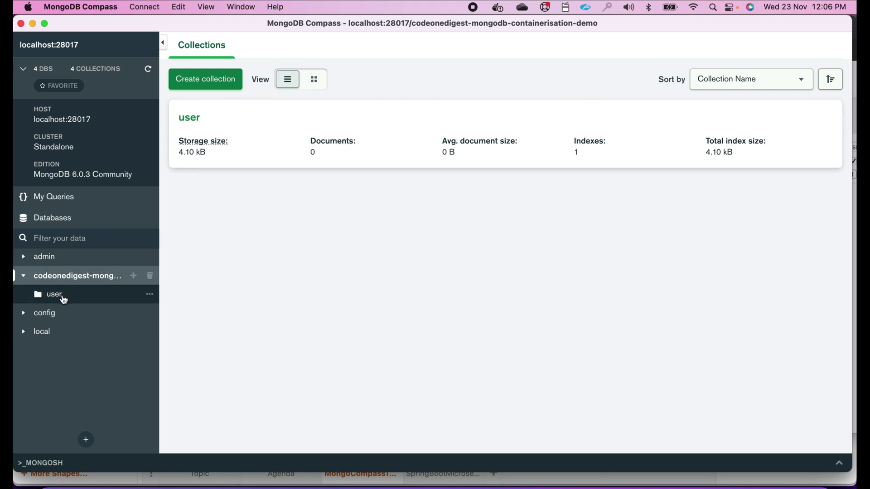
# Open the user collection and start a manual Insert Document, selecting the template lines to replace
pyautogui.click(55, 295)
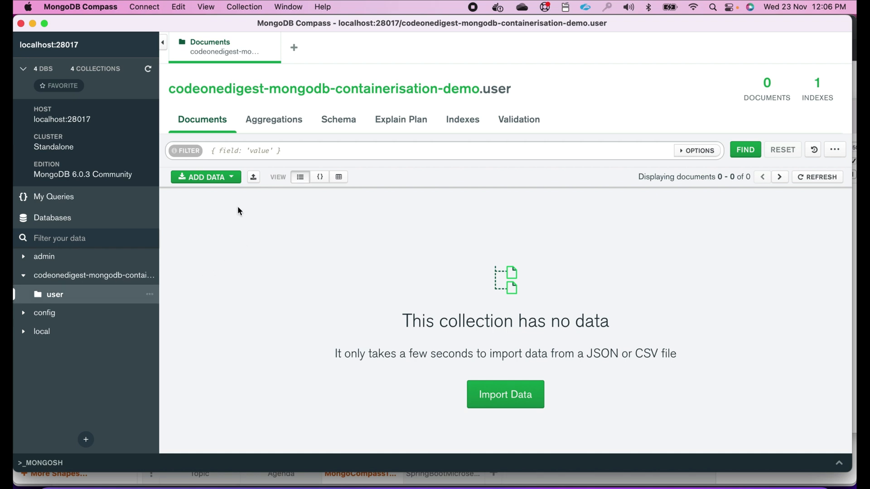
pyautogui.moveTo(233, 185)
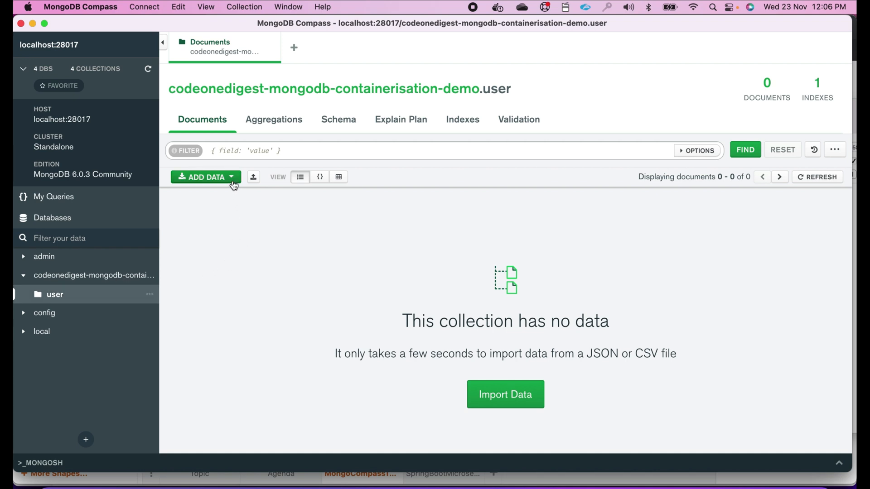
pyautogui.click(206, 176)
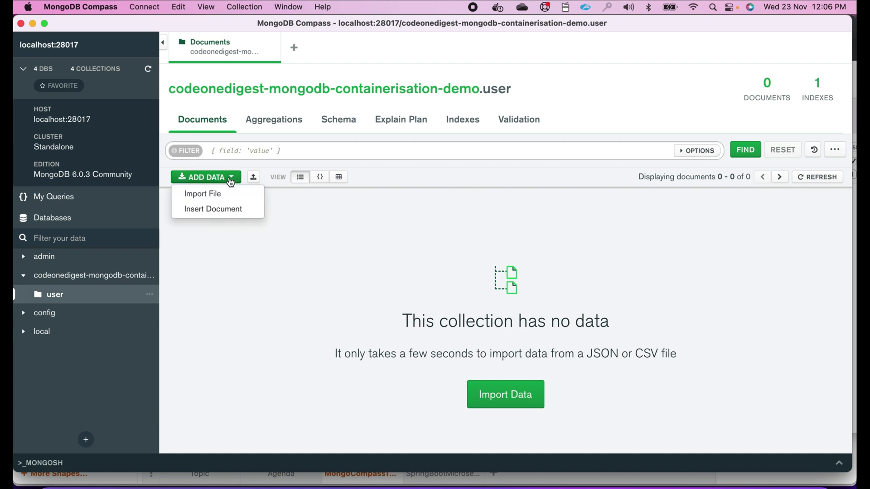
pyautogui.click(213, 210)
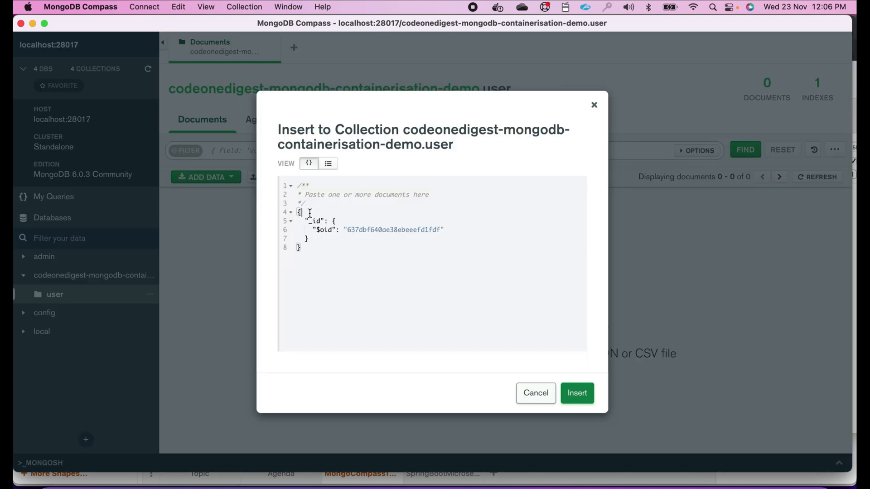
pyautogui.moveTo(300, 221); pyautogui.dragTo(309, 238)
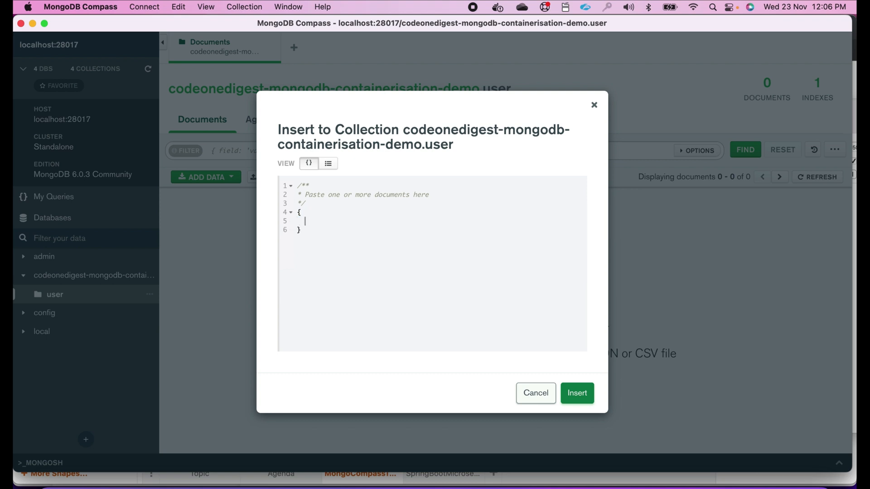
# Insert the document with name pawan, age 30 and role manager
pyautogui.write('"name":')
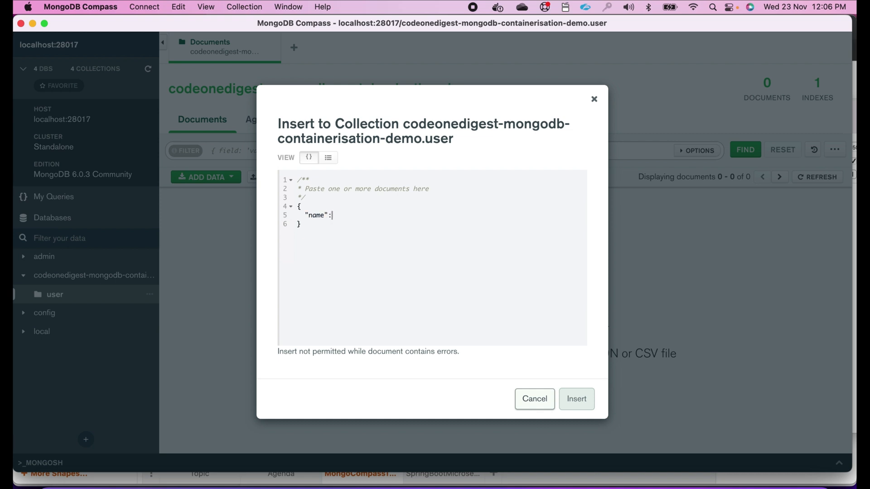
pyautogui.write('"pawan"')
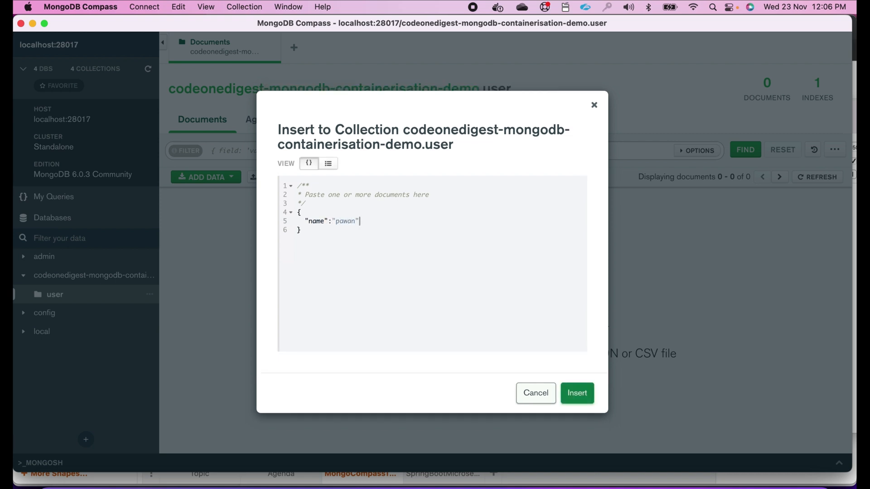
pyautogui.write(',')
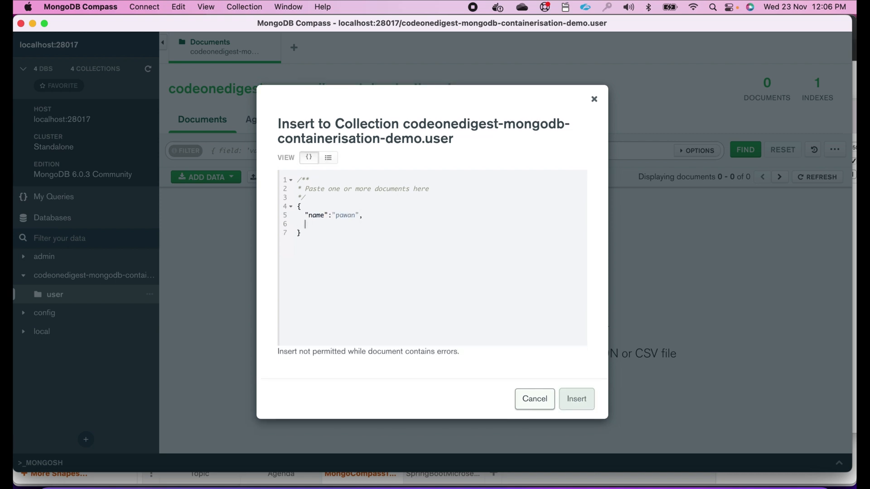
pyautogui.write('""')
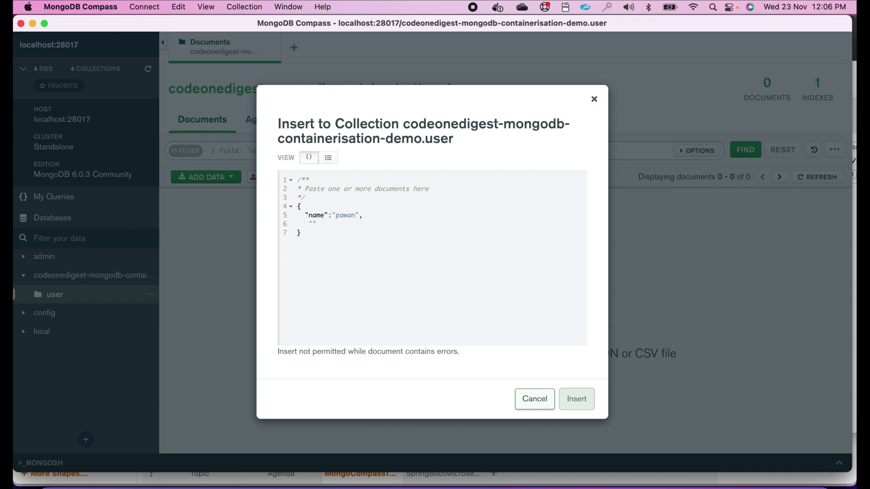
pyautogui.write('"age"')
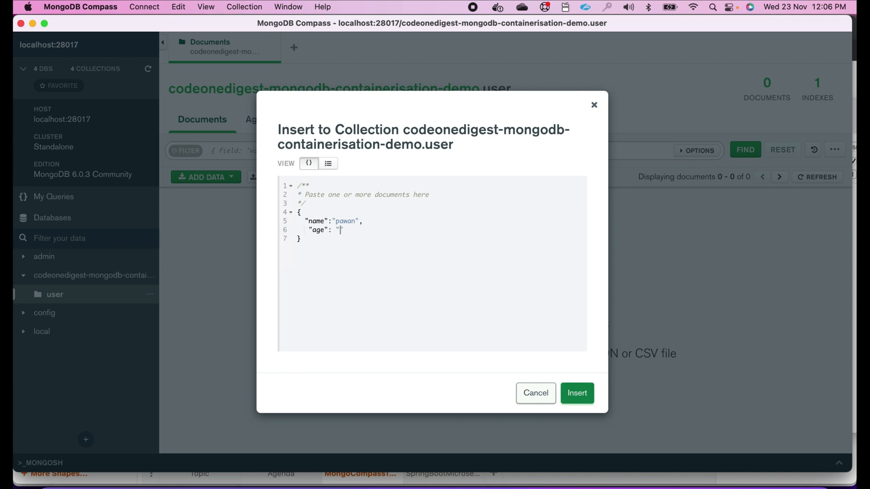
pyautogui.write('3')
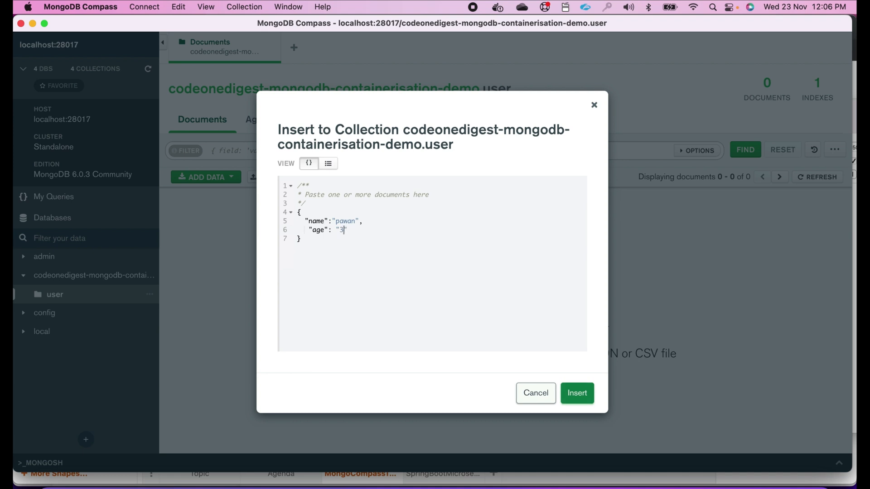
pyautogui.write('0,')
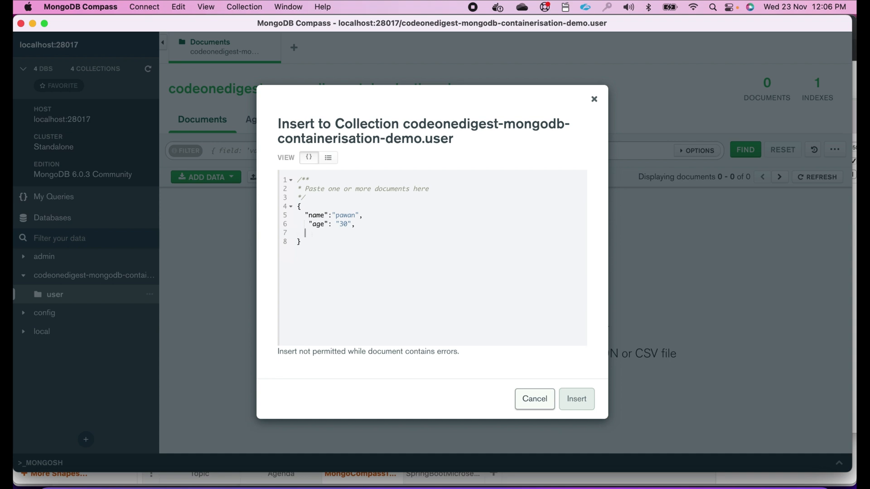
pyautogui.write('""')
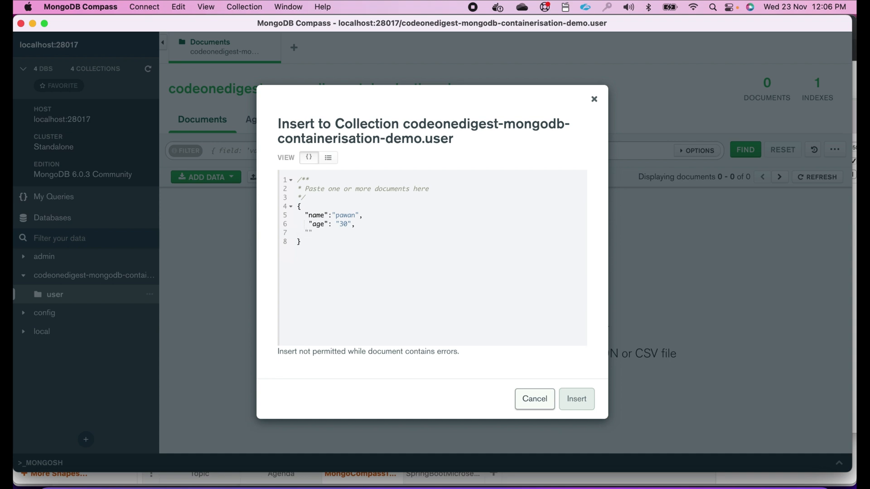
pyautogui.write('role')
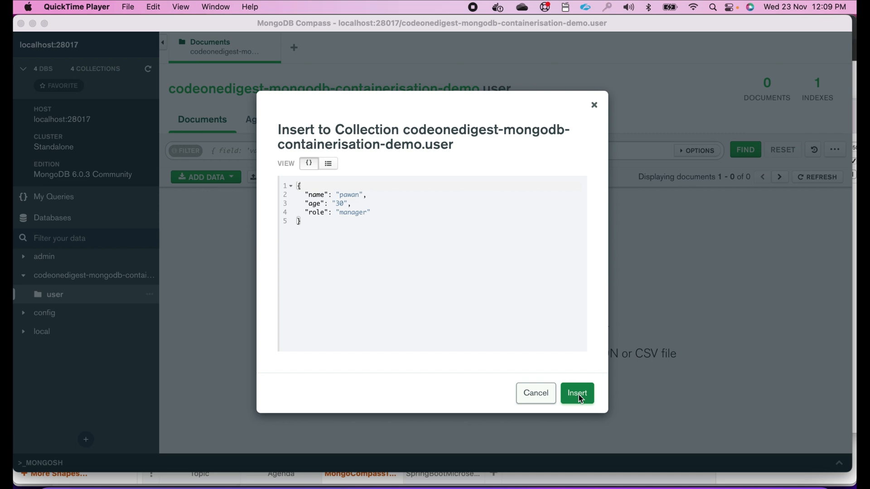
pyautogui.click(576, 392)
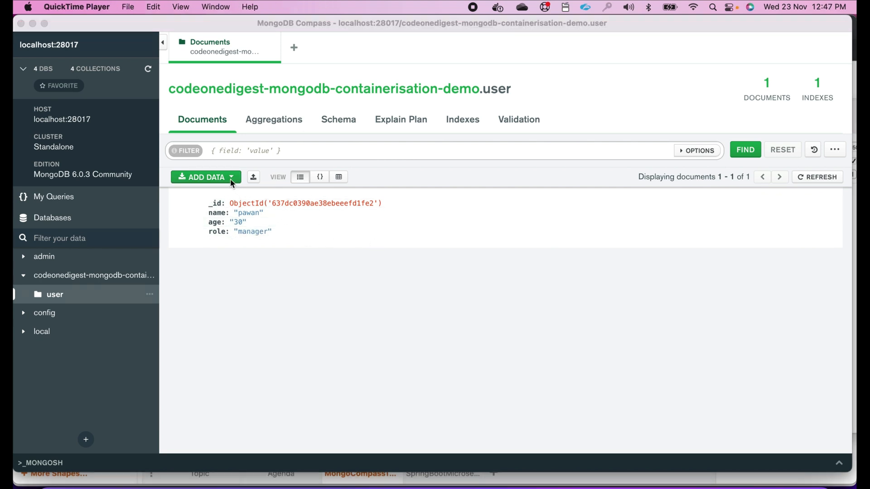
# Insert a second document for john, age 20, role employee, bringing the collection to 2 documents
pyautogui.click(205, 177)
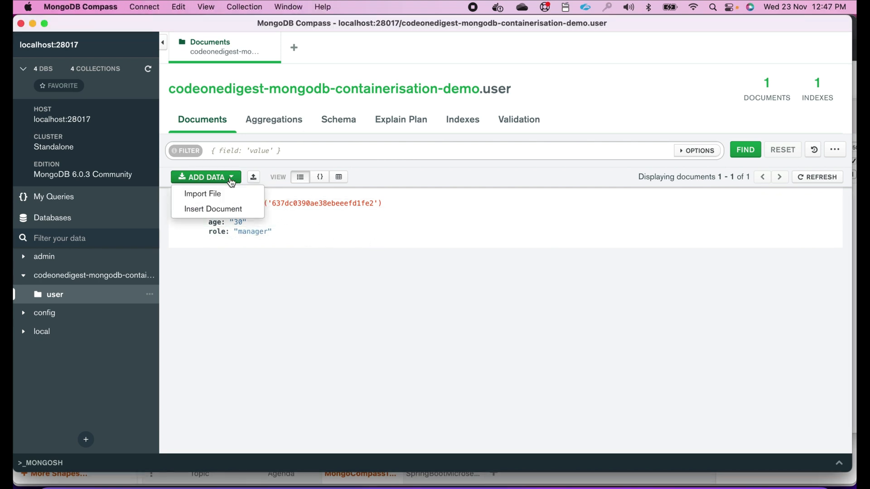
pyautogui.click(212, 208)
pyautogui.write('"name": "john",')
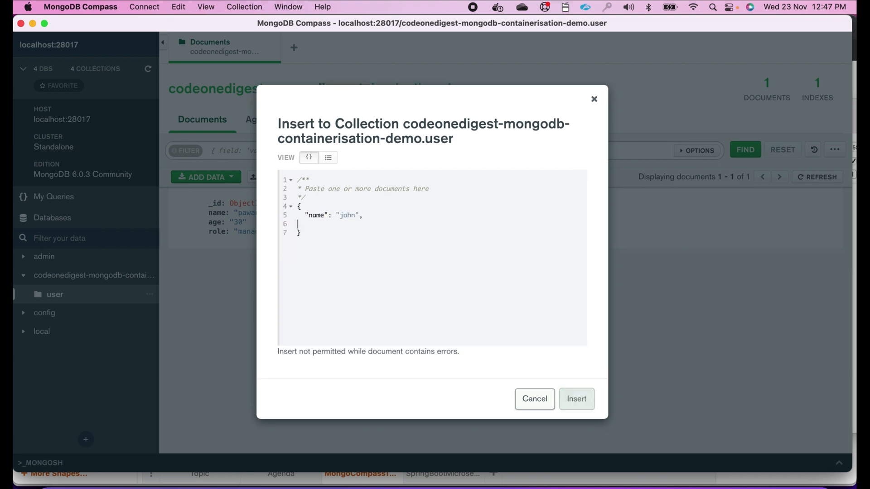
pyautogui.write('"age"')
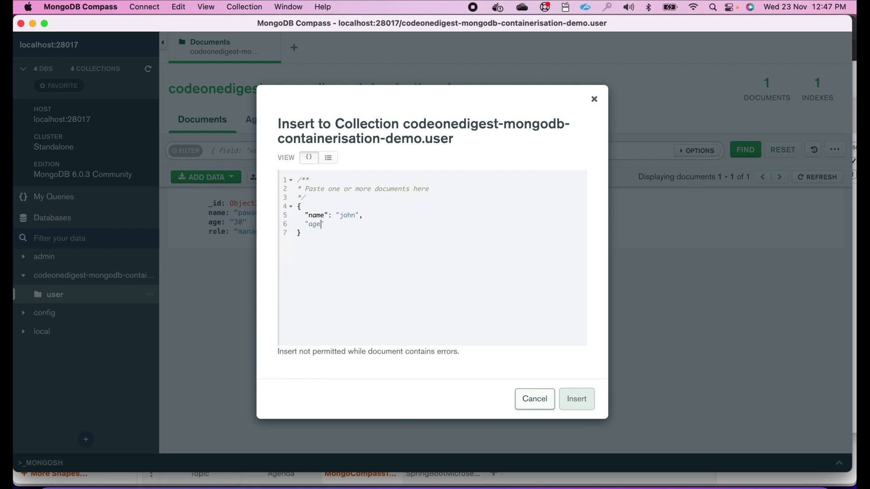
pyautogui.write('":')
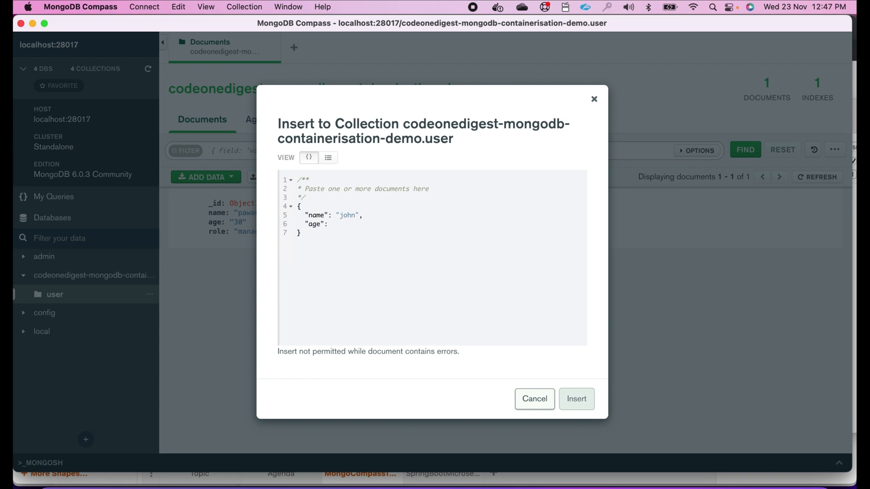
pyautogui.write('"20",')
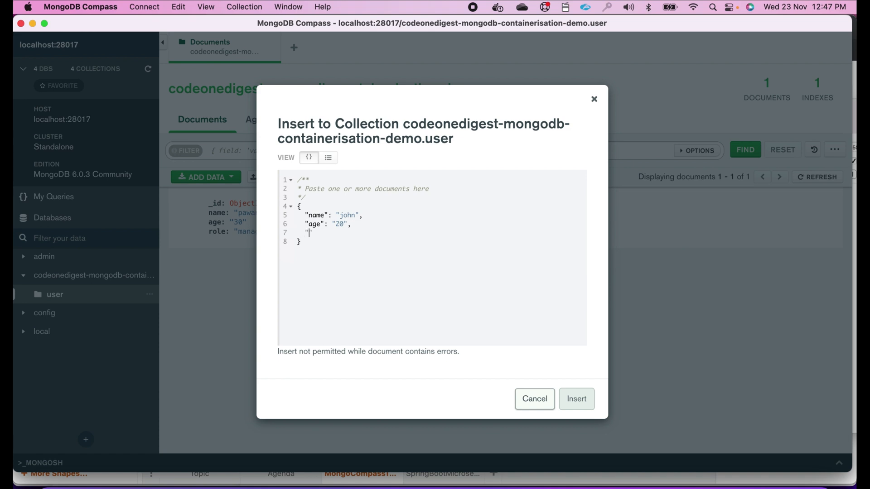
pyautogui.write('role": "employee')
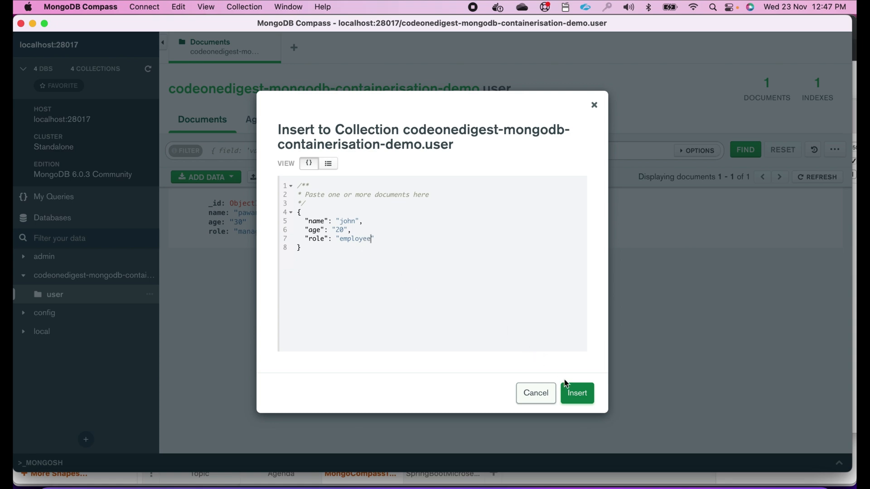
pyautogui.click(577, 393)
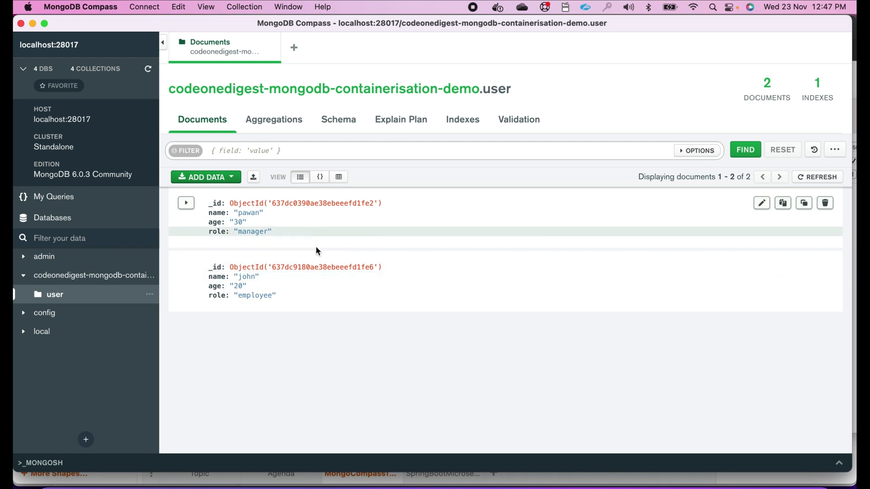
pyautogui.moveTo(280, 251)
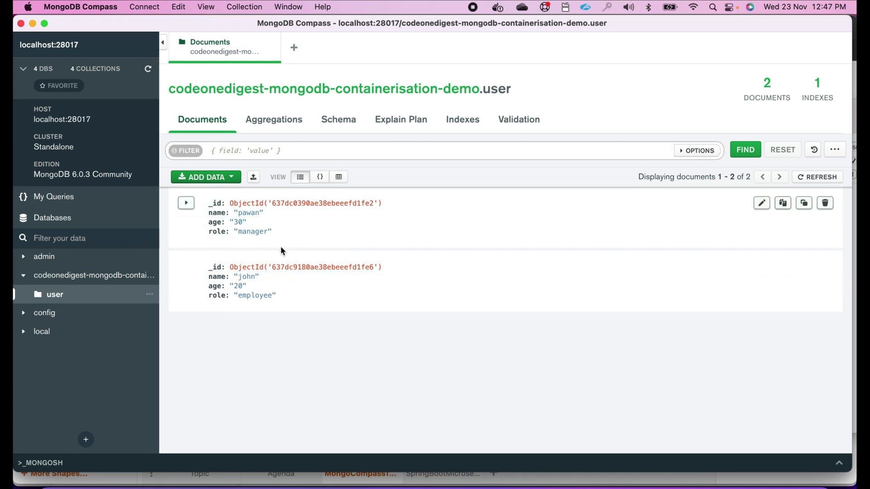